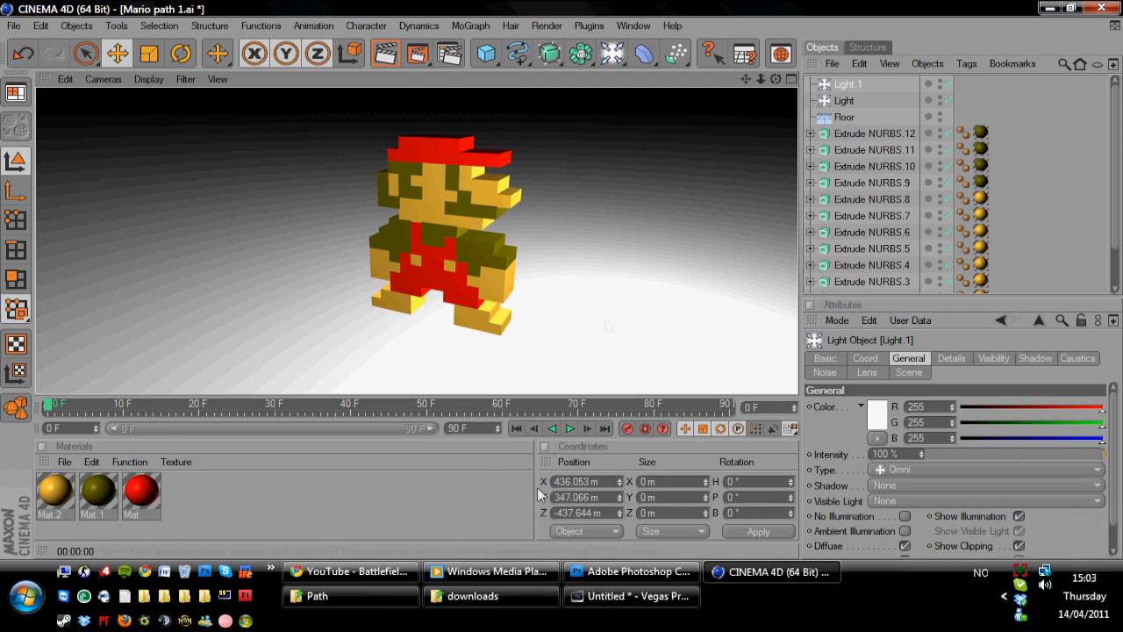
mouse_move(635, 572)
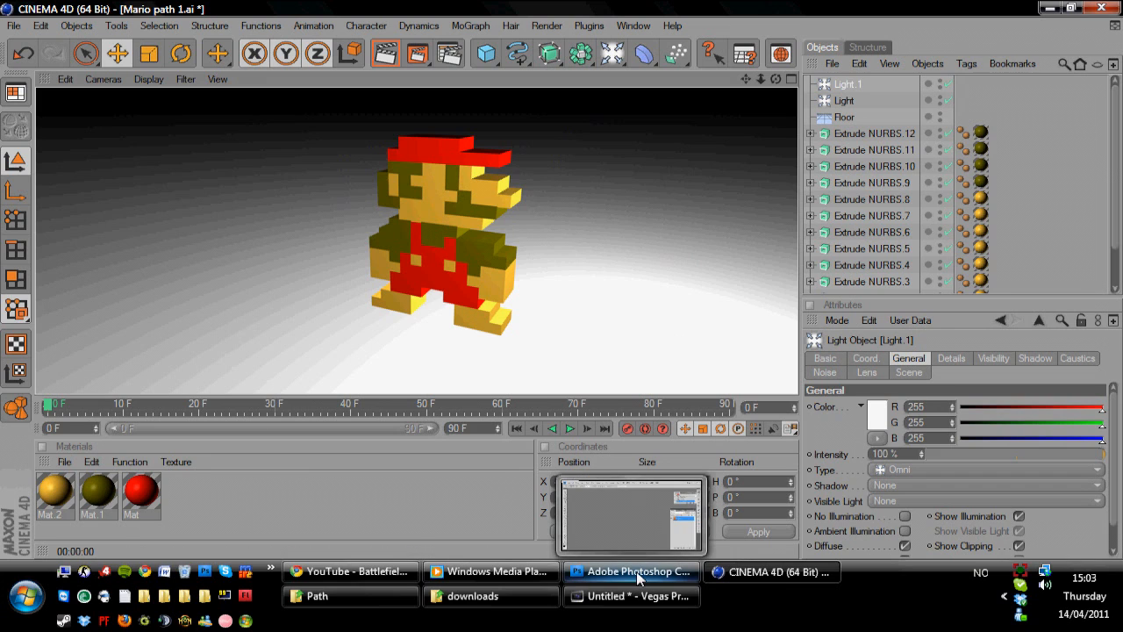
- Magic Wand-select the sprite's red cap and overalls areas together
click(630, 572)
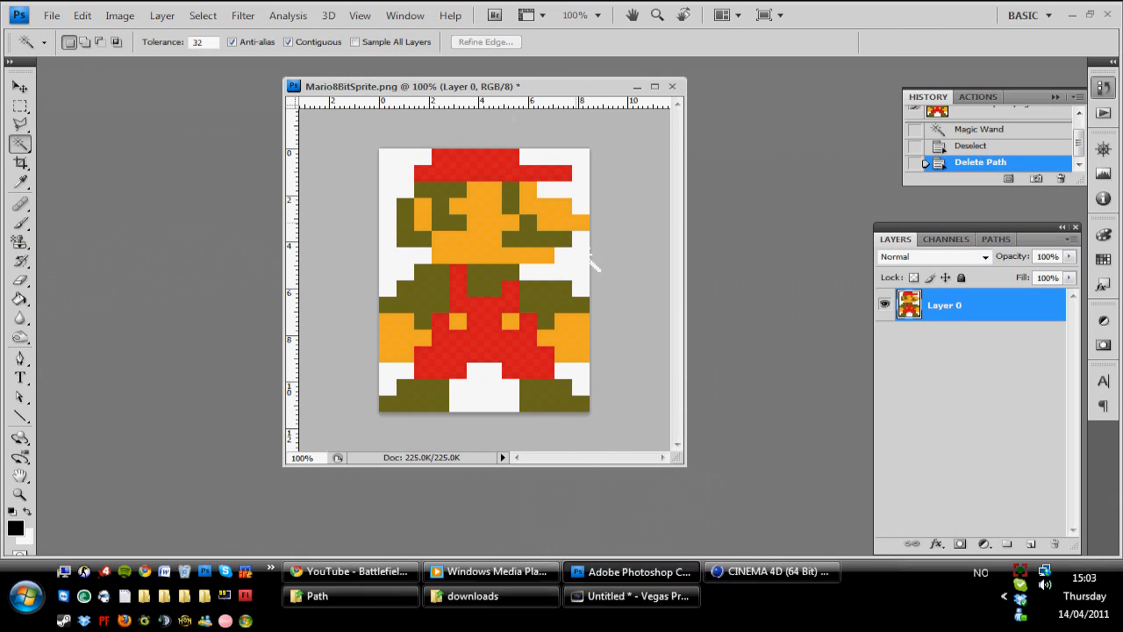
mouse_move(641, 304)
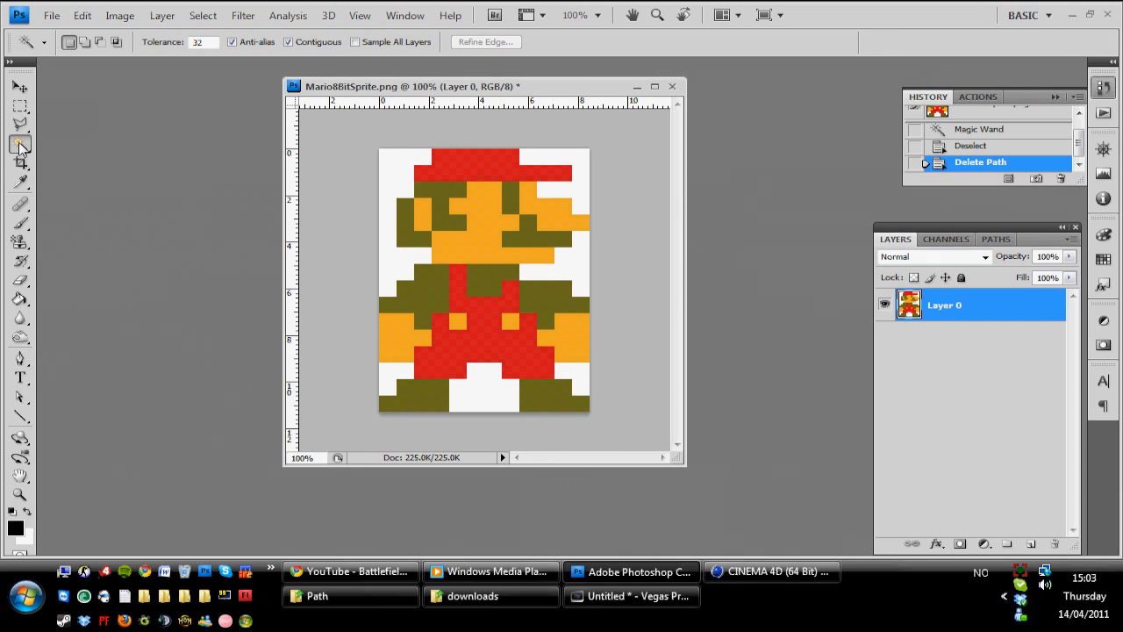
mouse_move(186, 142)
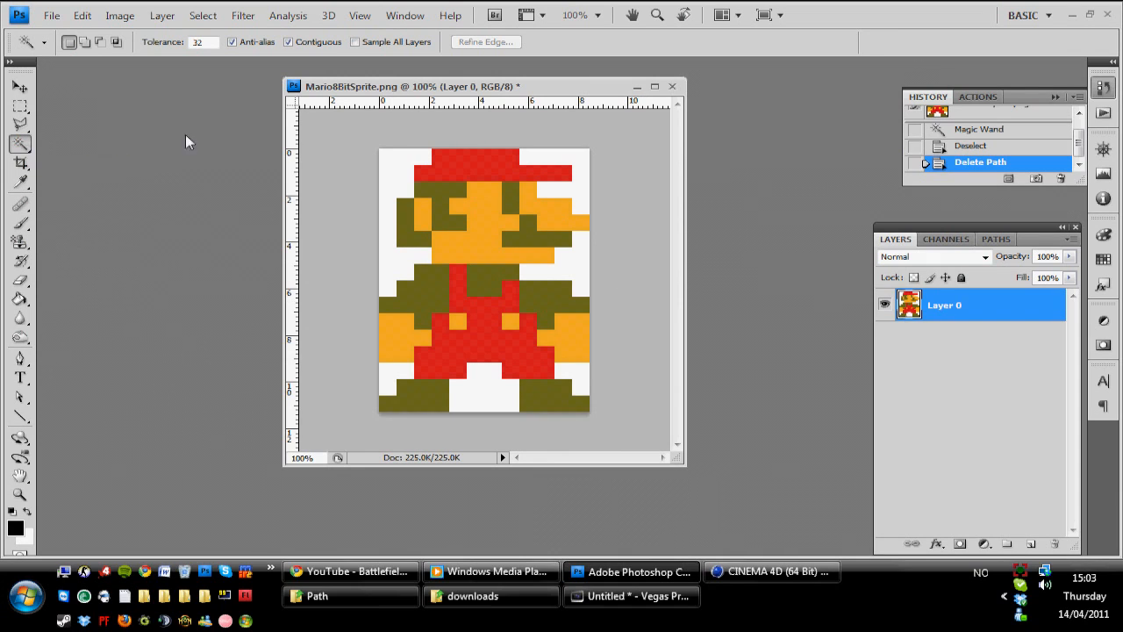
mouse_move(412, 402)
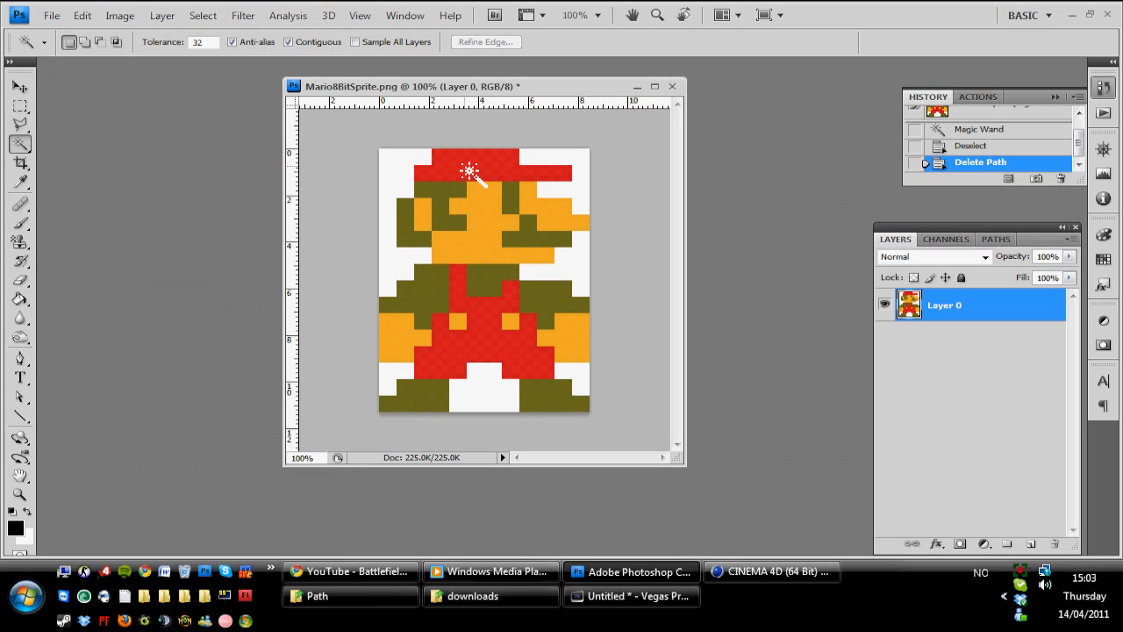
click(466, 169)
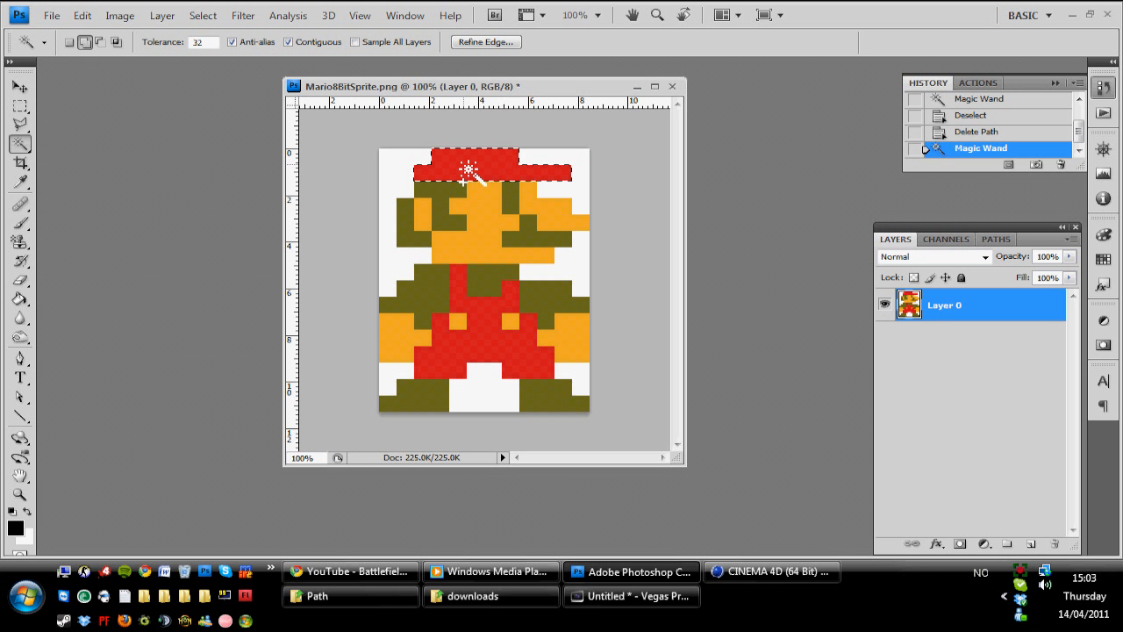
click(494, 332)
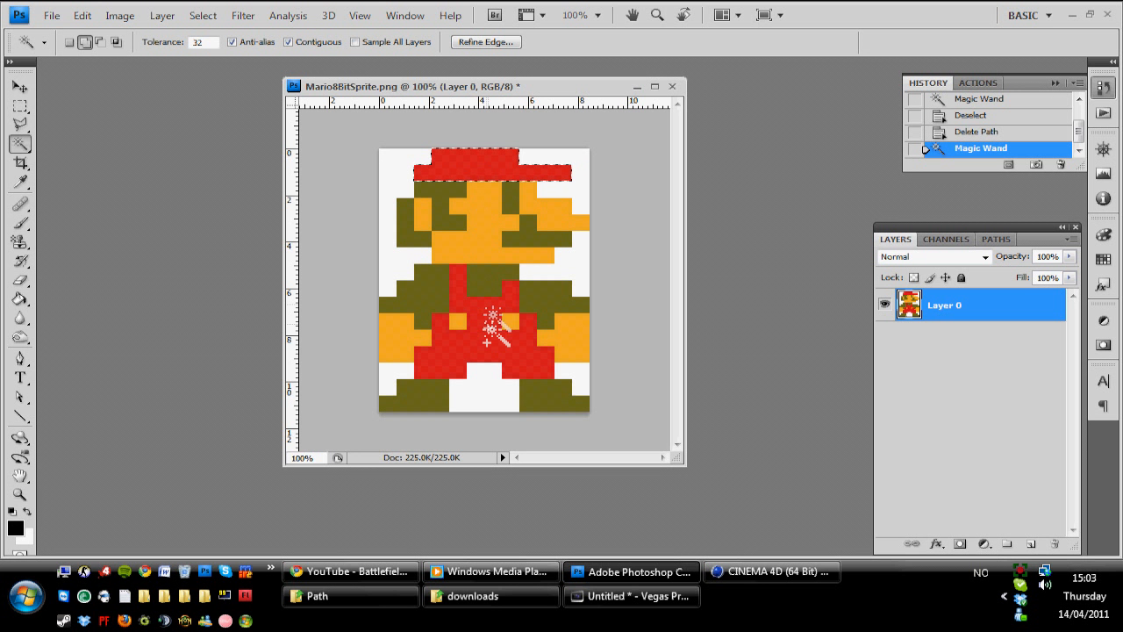
click(491, 281)
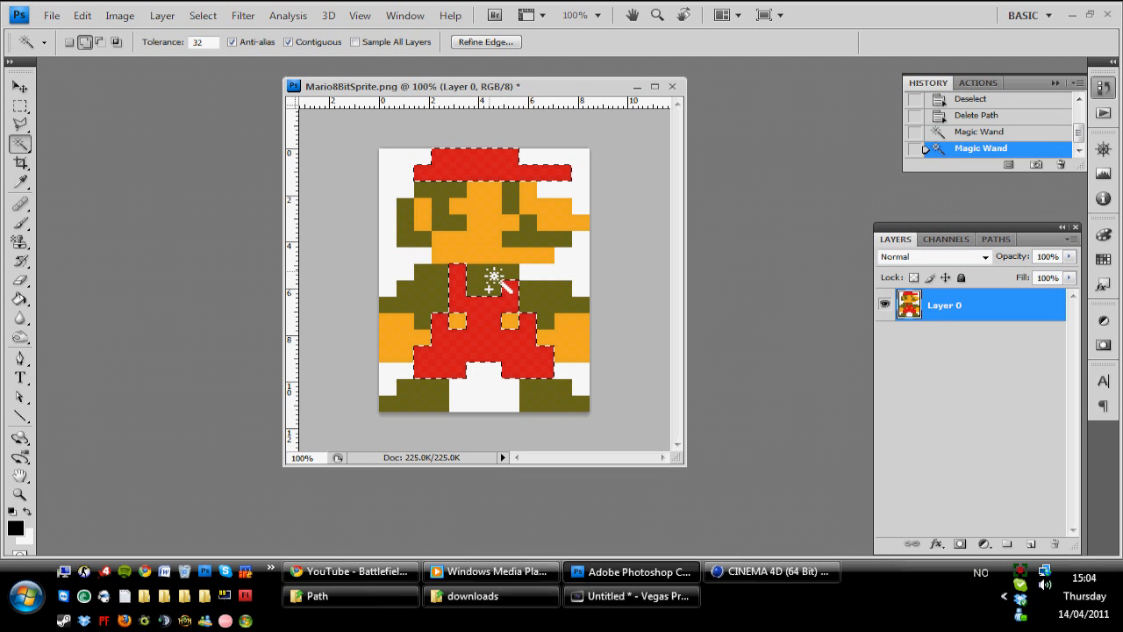
click(516, 327)
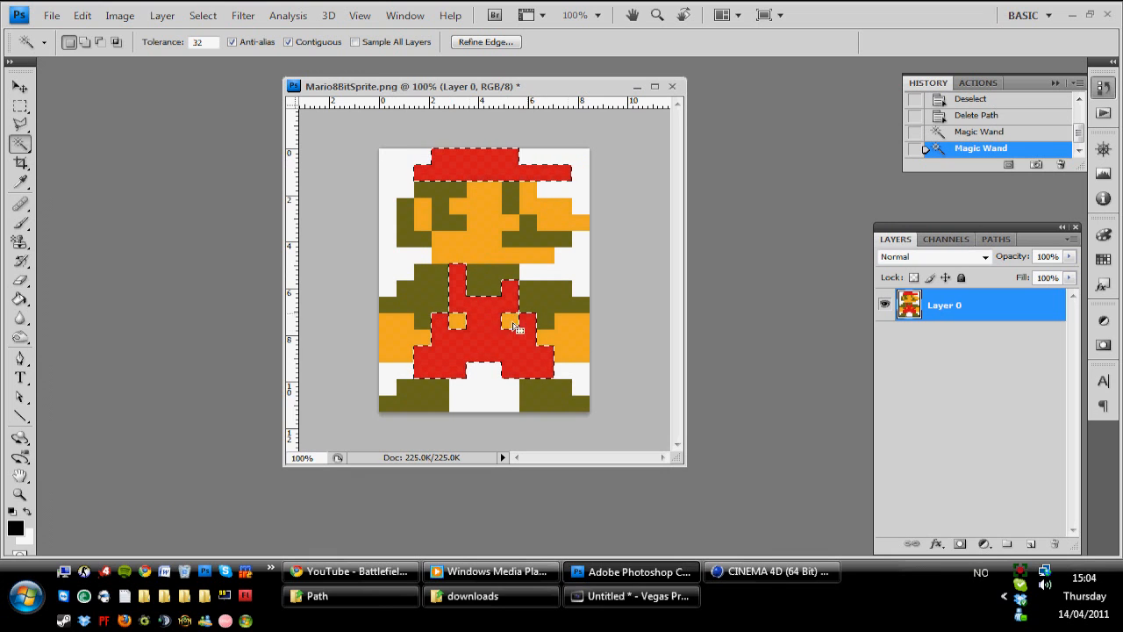
mouse_move(500, 340)
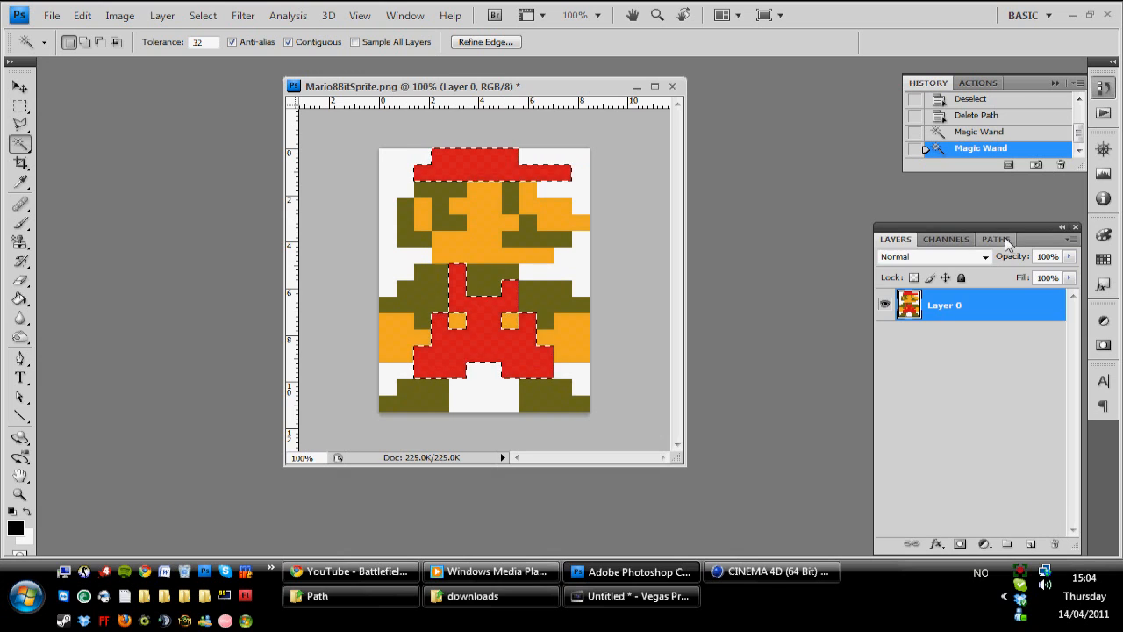
- Convert the red selection into a work path via the Paths panel
click(997, 239)
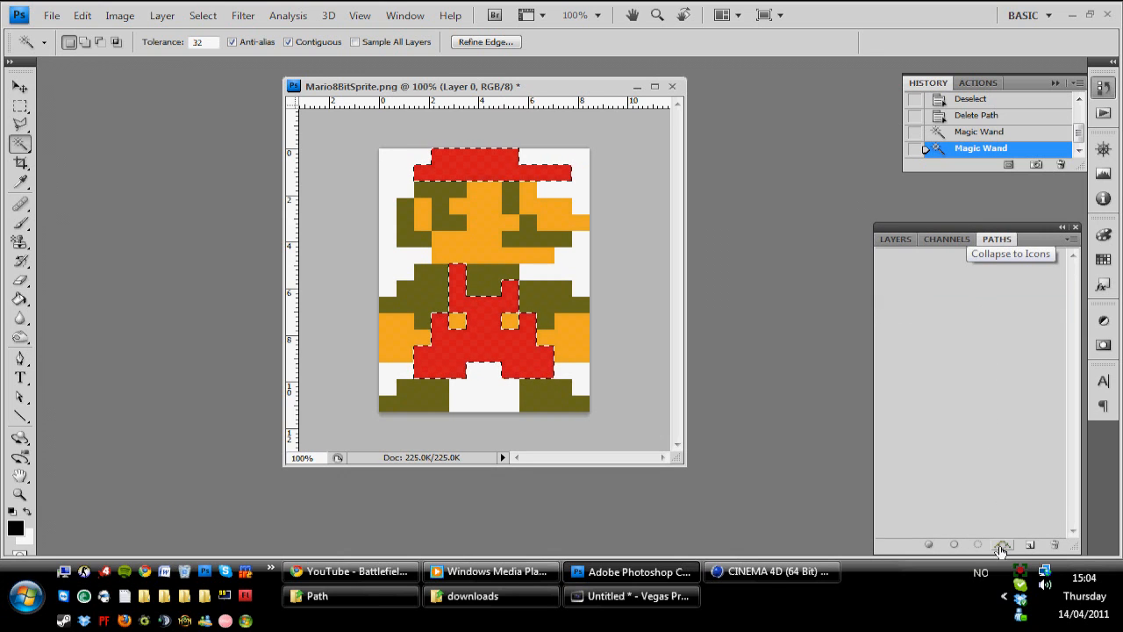
mouse_move(1027, 545)
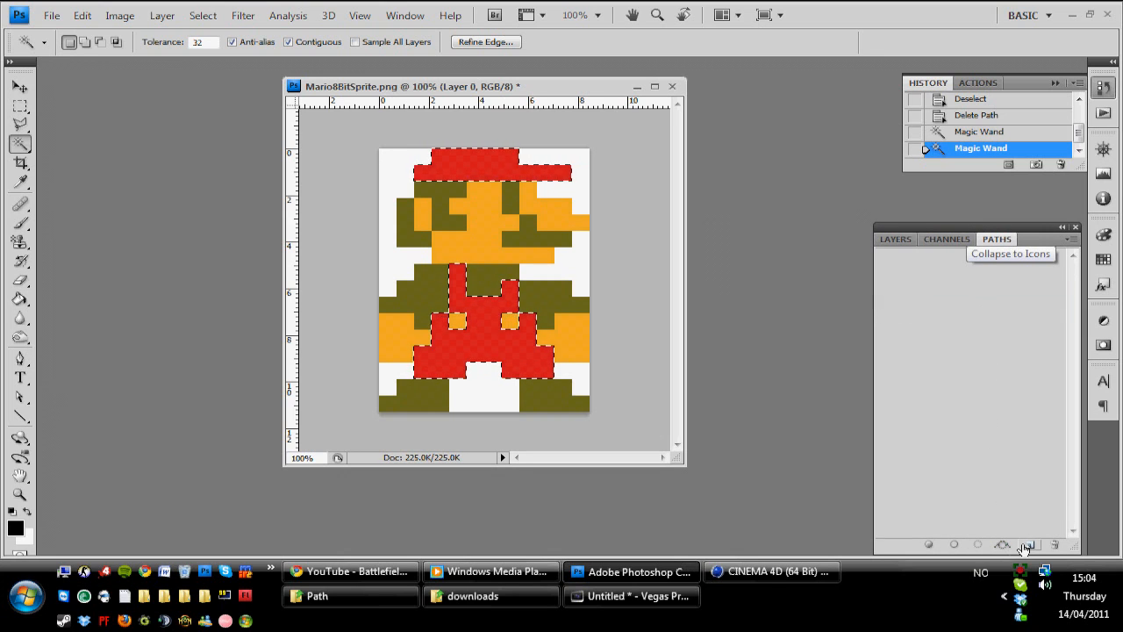
click(1028, 544)
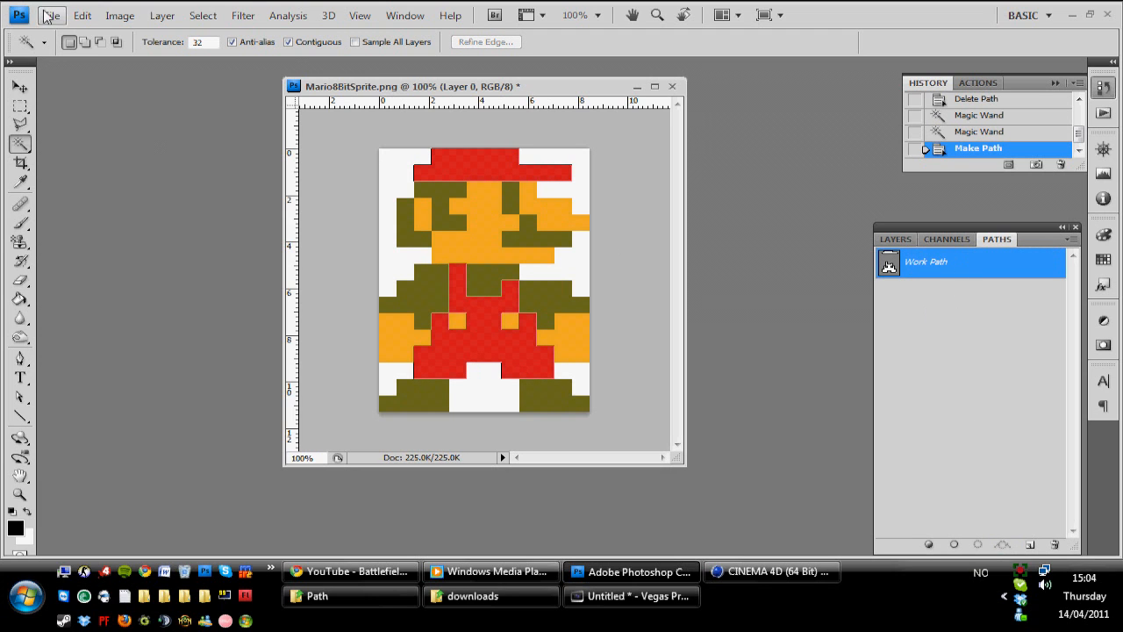
click(51, 14)
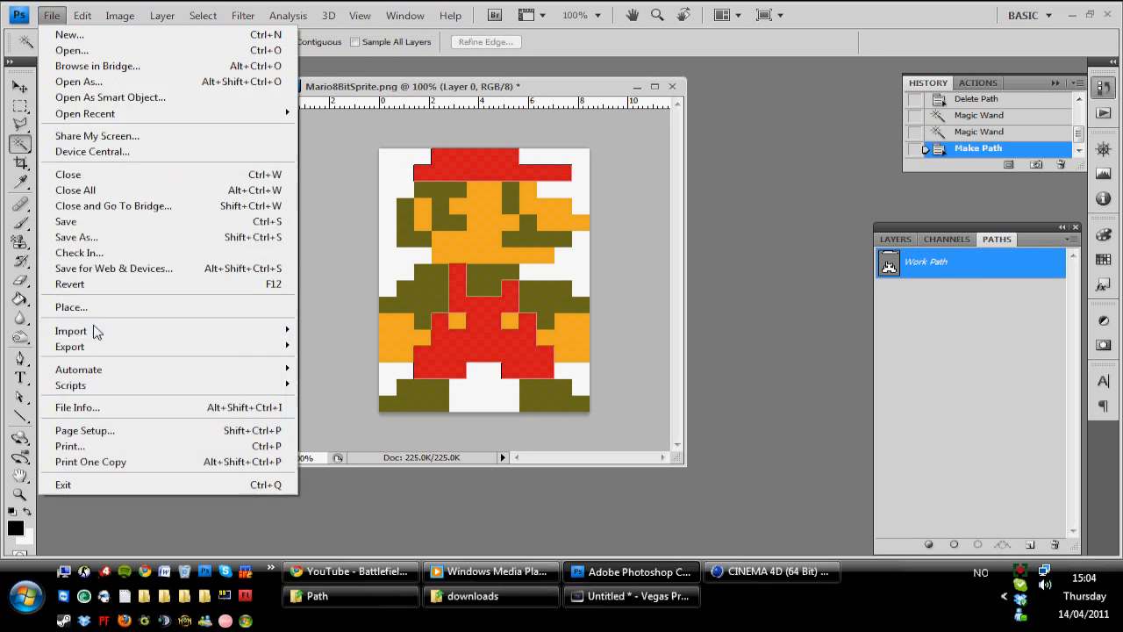
mouse_move(70, 345)
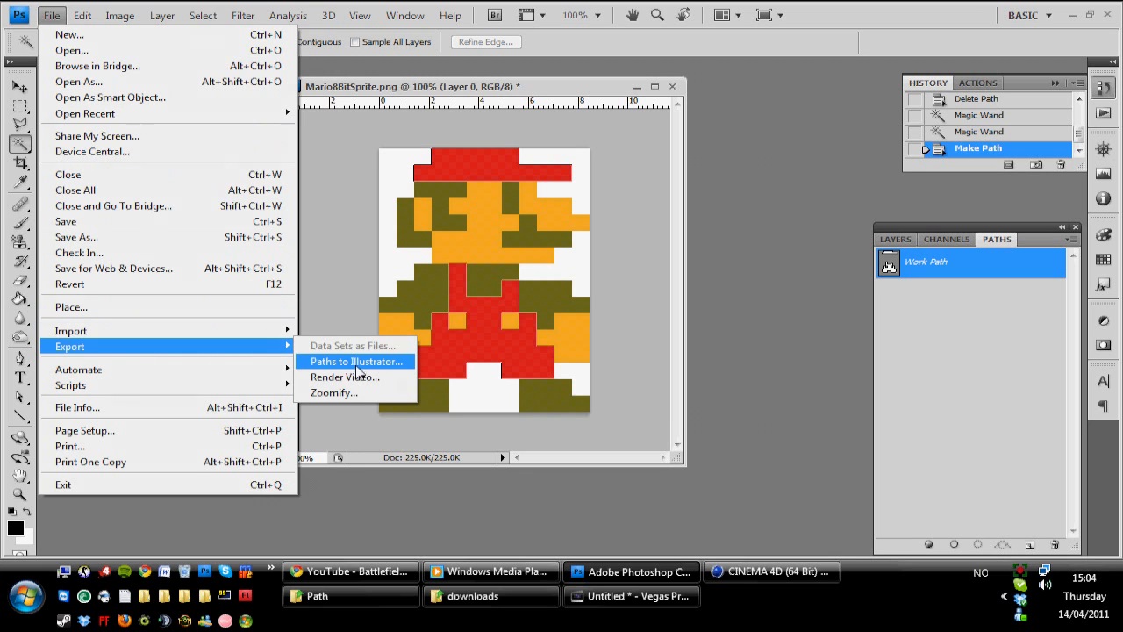
click(356, 361)
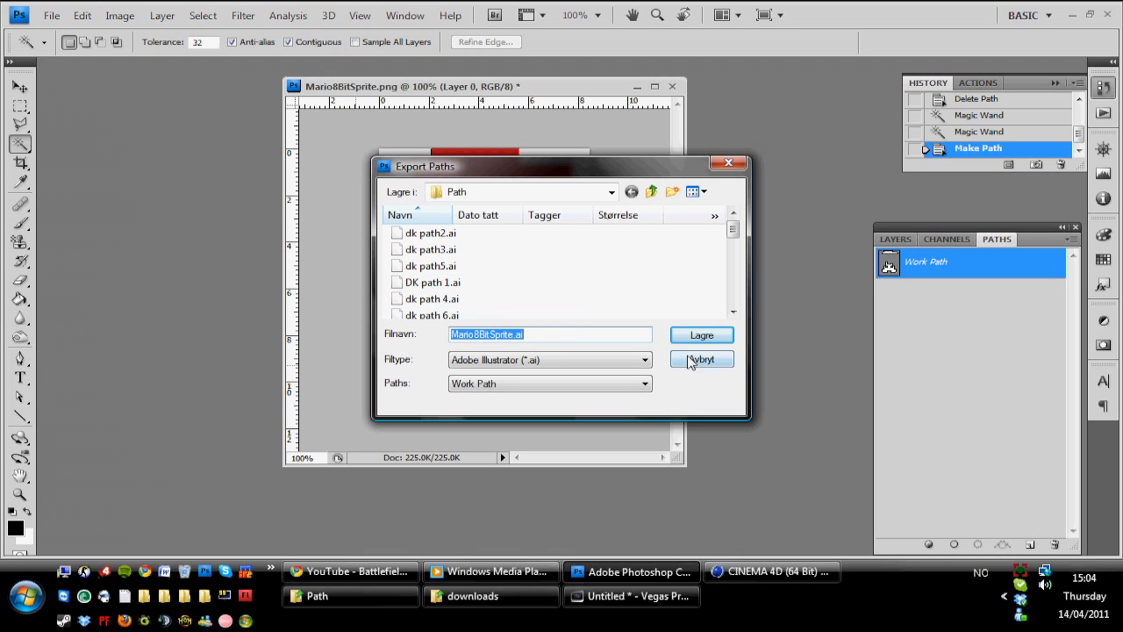
click(702, 358)
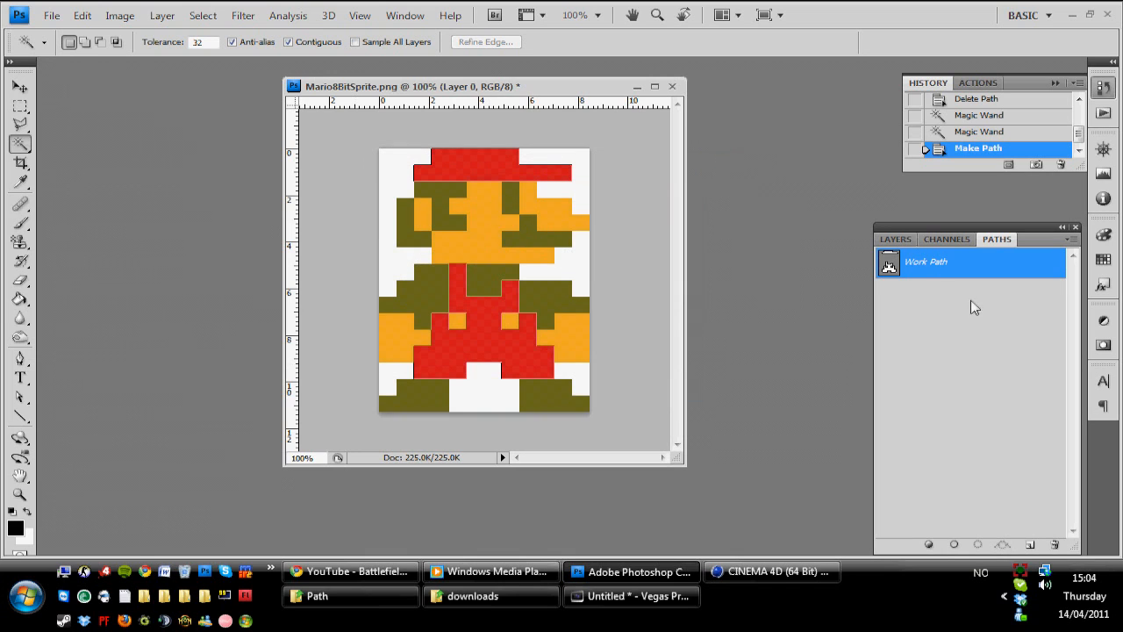
- Select the orange face and both hands and convert them into a new work path
click(443, 219)
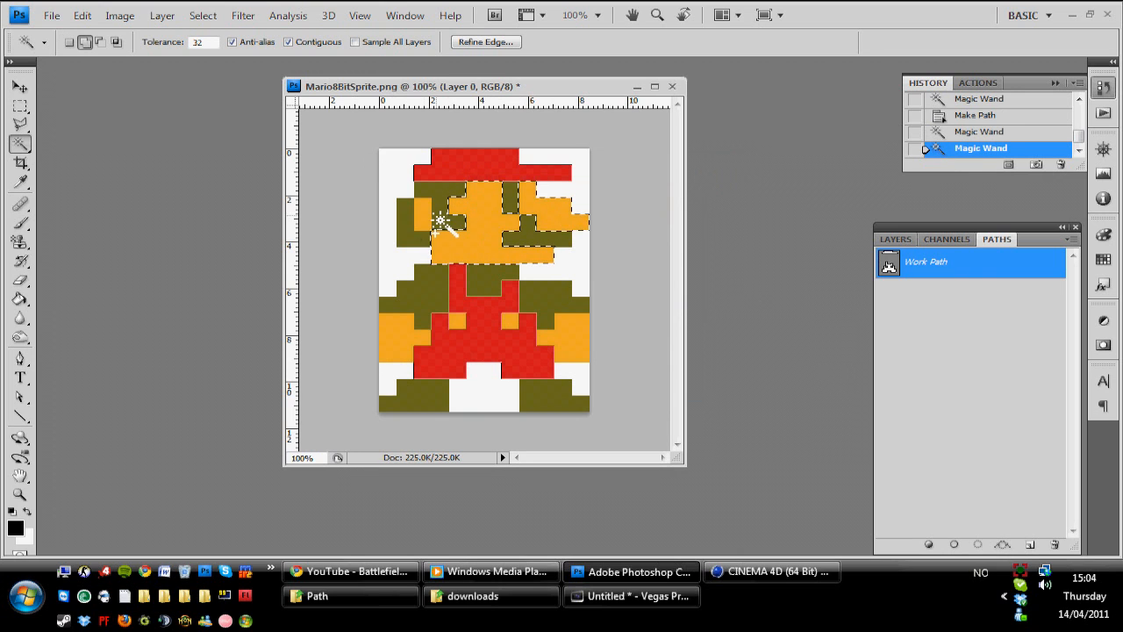
click(530, 333)
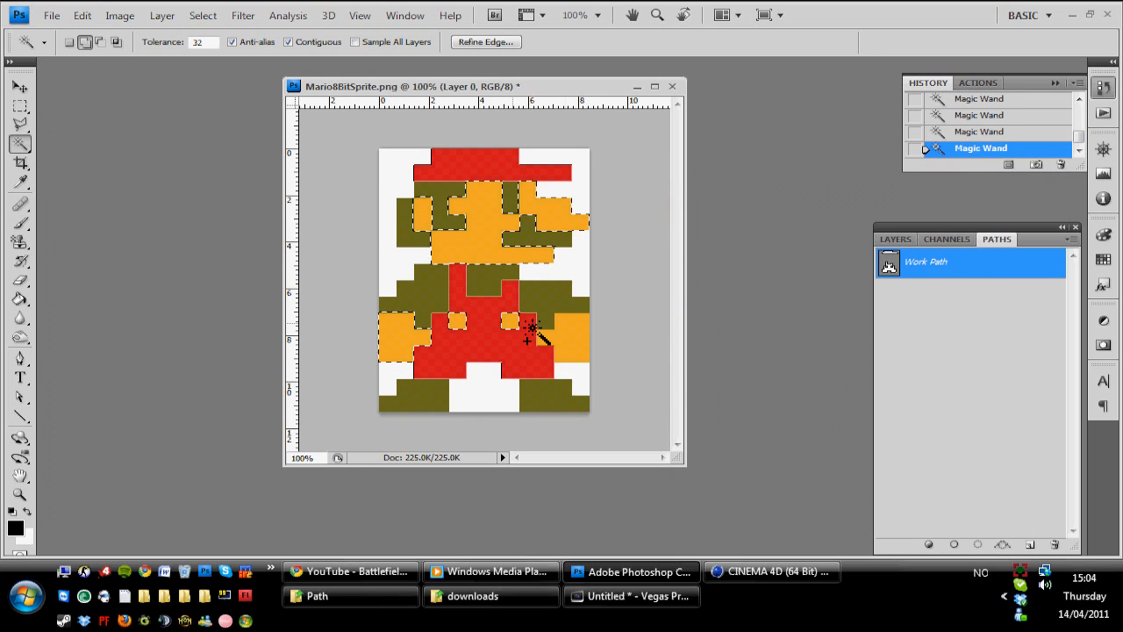
click(530, 332)
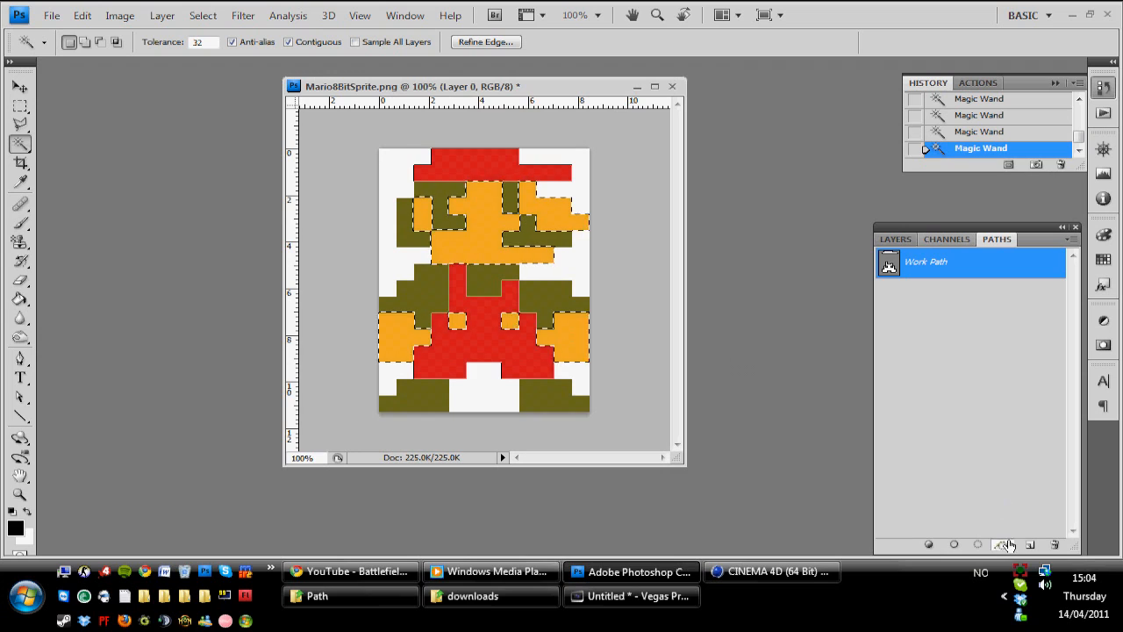
click(1000, 544)
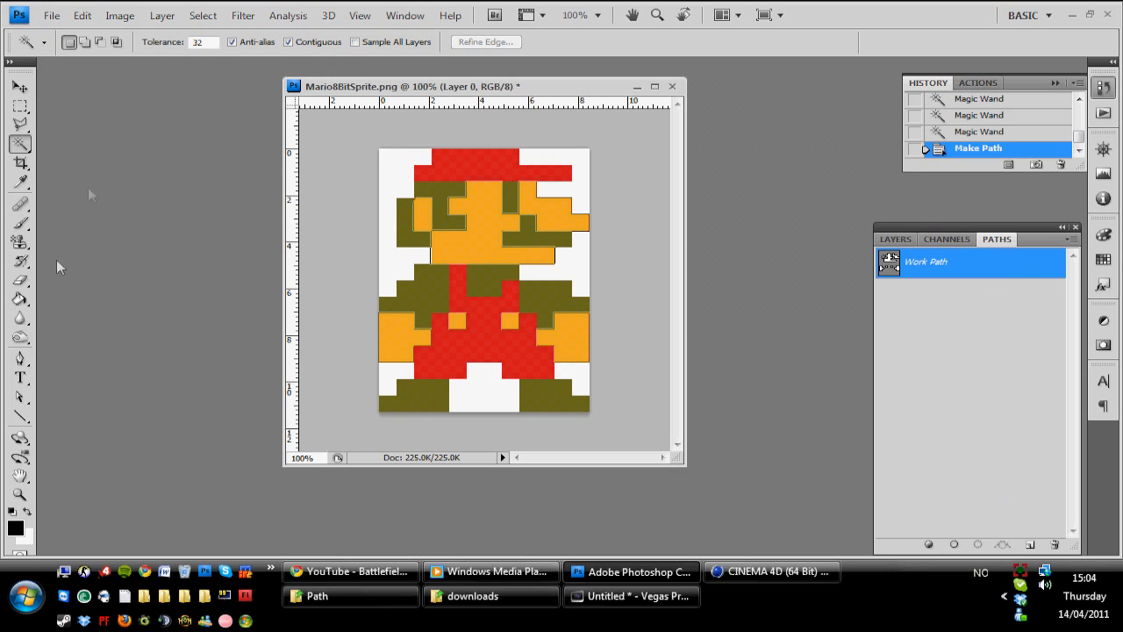
mouse_move(456, 397)
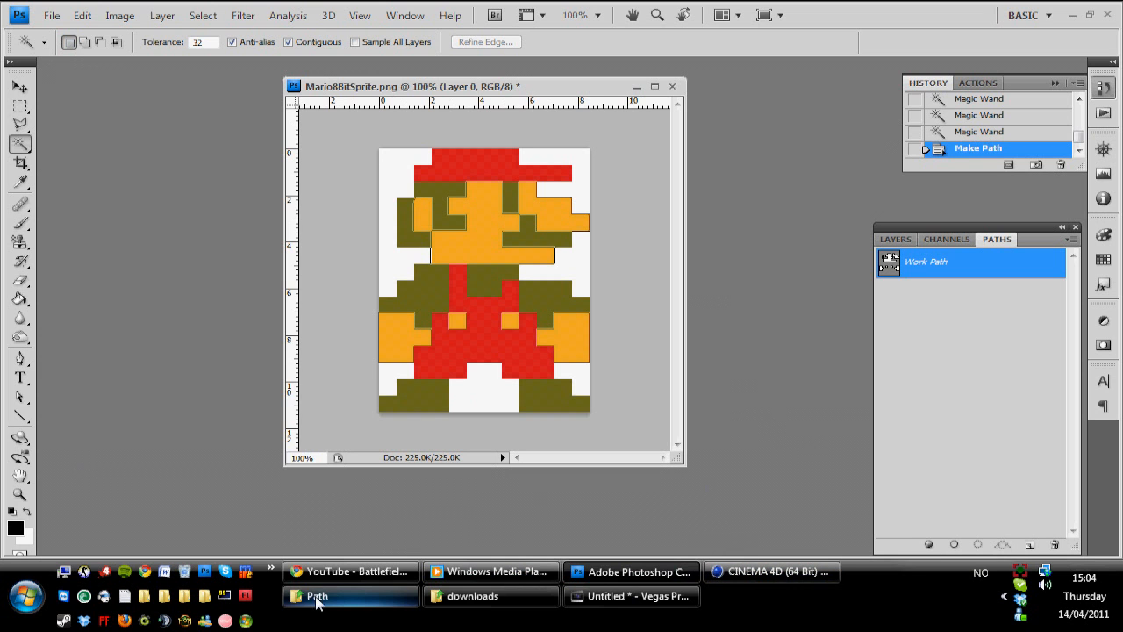
- Switch to the Explorer Path folder holding the Mario .ai outline files
click(770, 572)
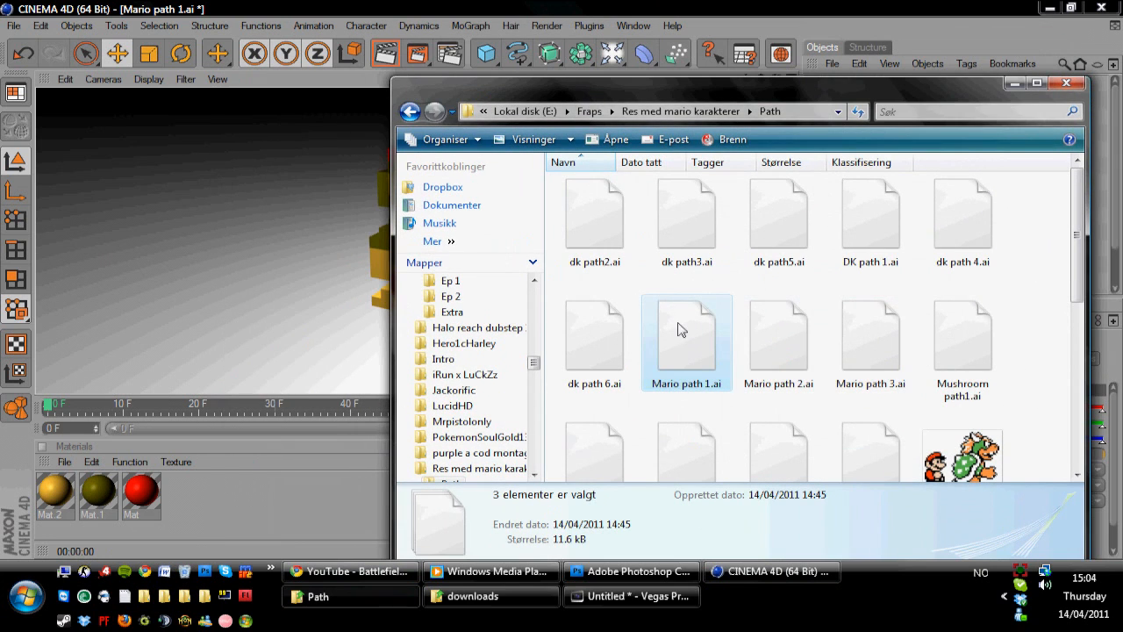
mouse_move(683, 332)
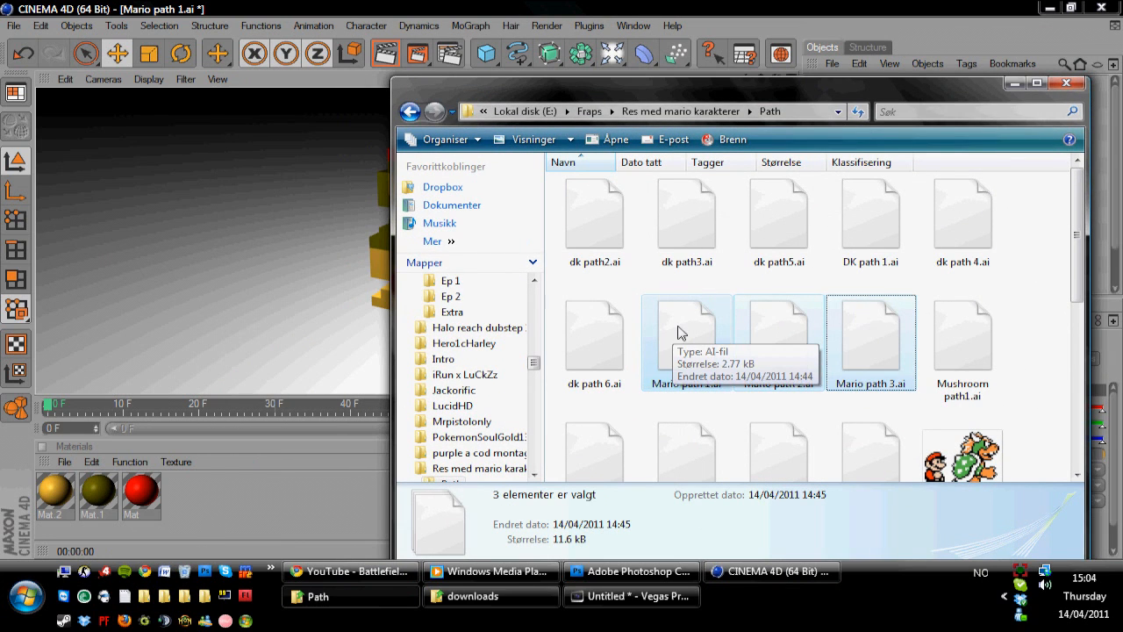
mouse_move(712, 341)
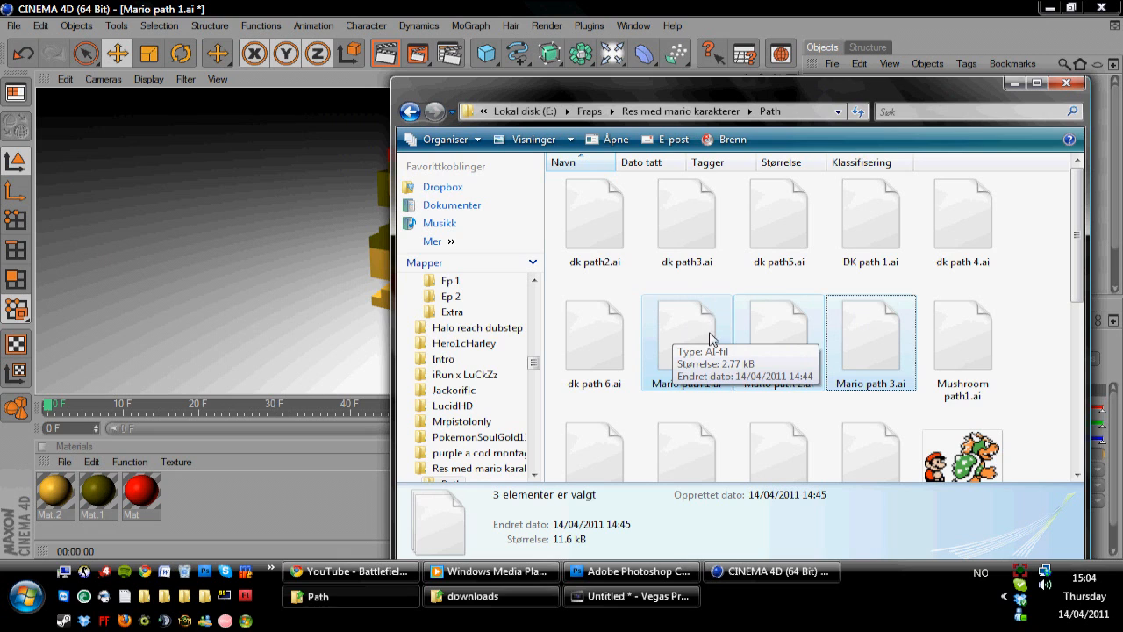
mouse_move(293, 250)
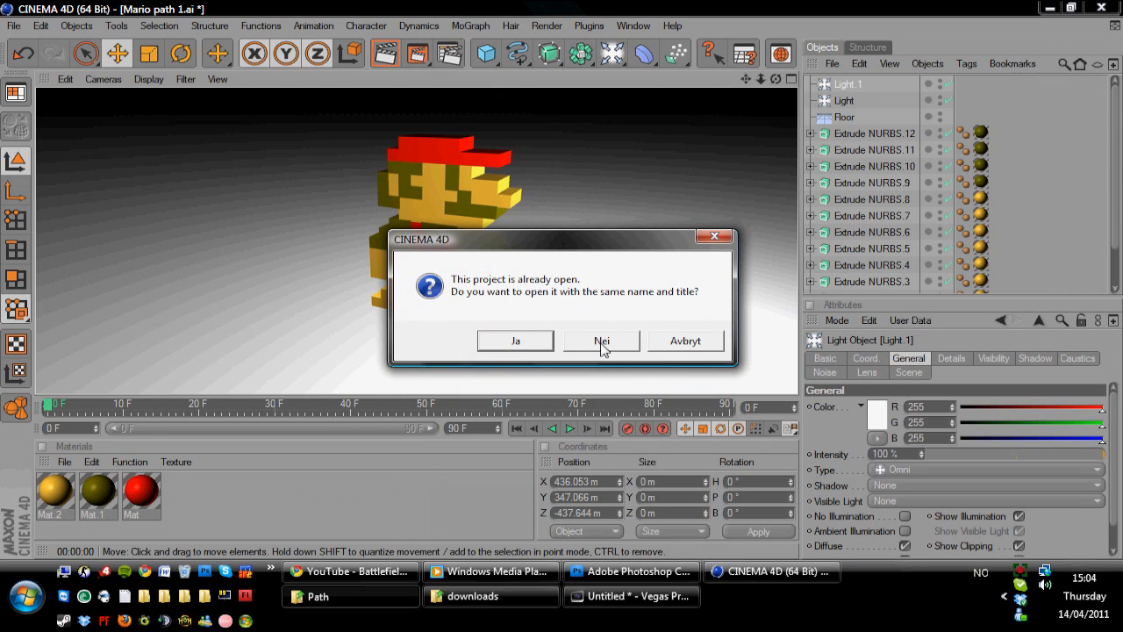
mouse_move(558, 351)
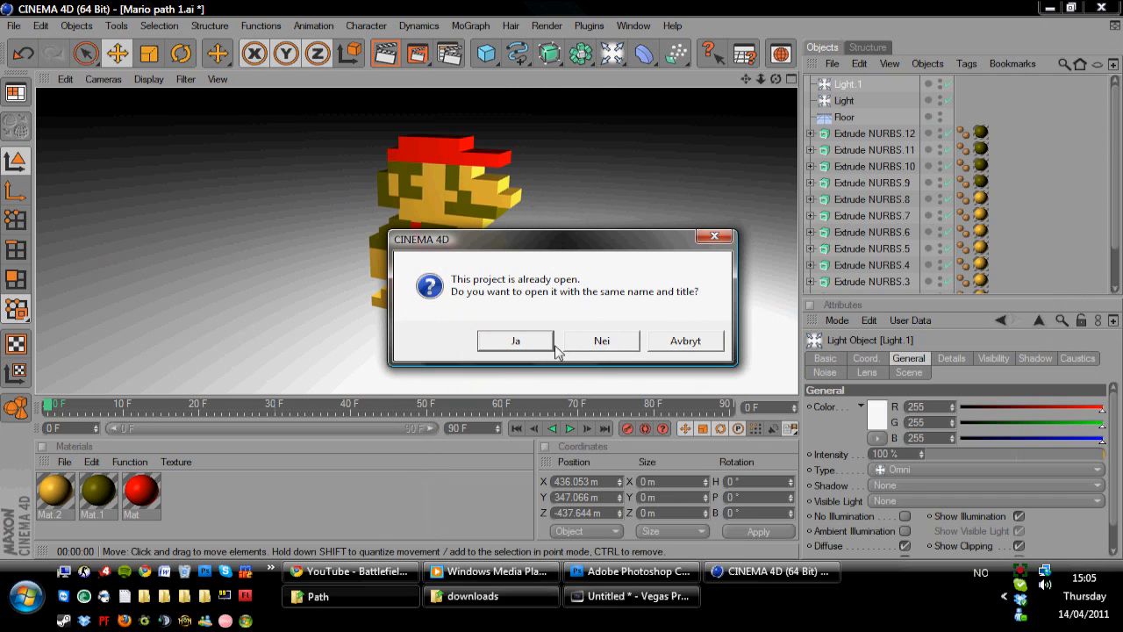
- Confirm the already-open prompt and accept the Adobe Illustrator Import settings for the outlines
click(516, 341)
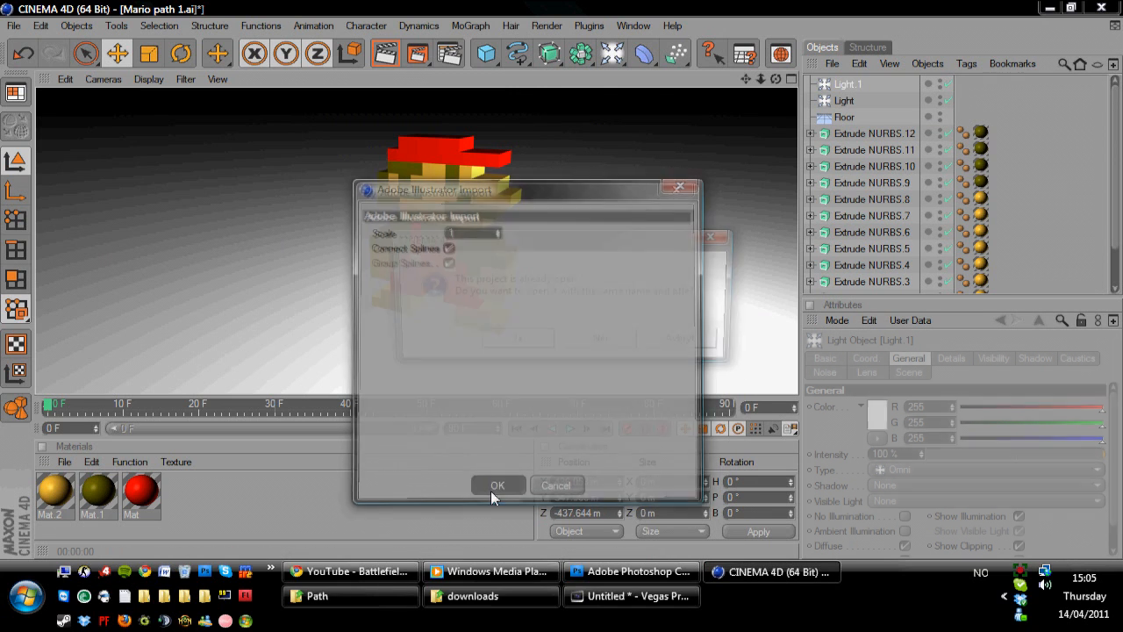
click(498, 485)
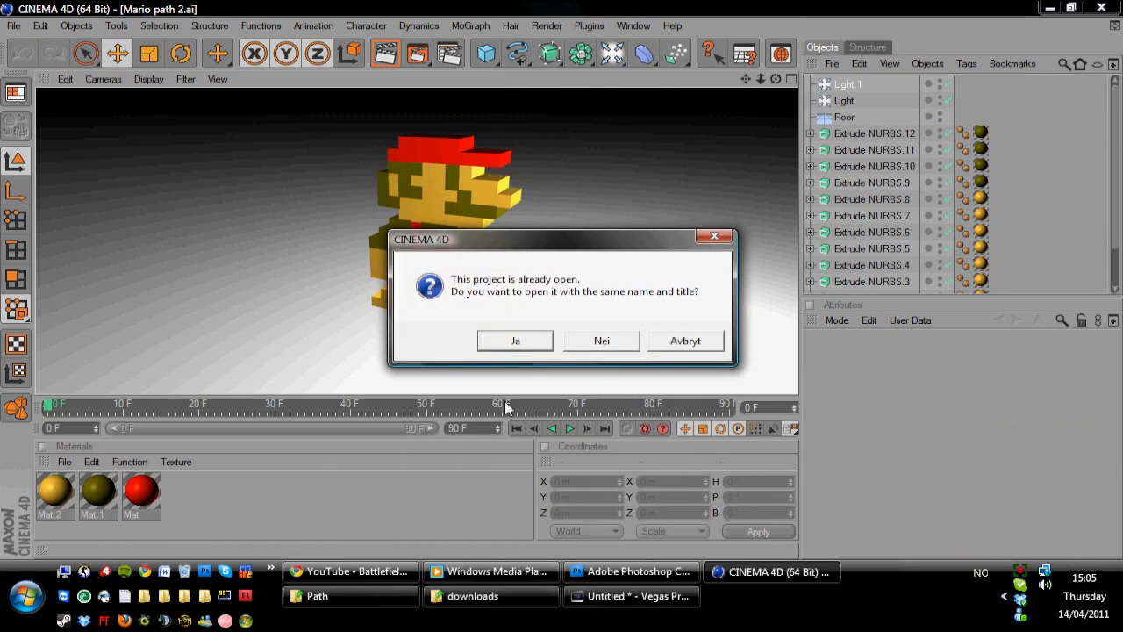
click(516, 340)
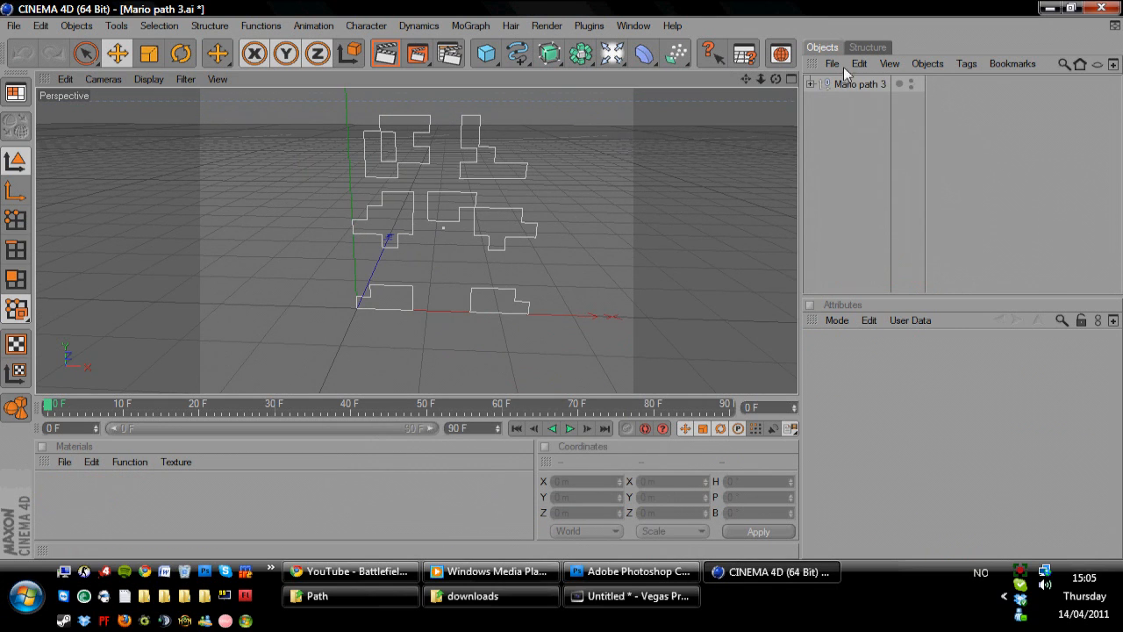
- Copy the Mario path 3 and path 2 groups into the Mario path 1 project
click(860, 84)
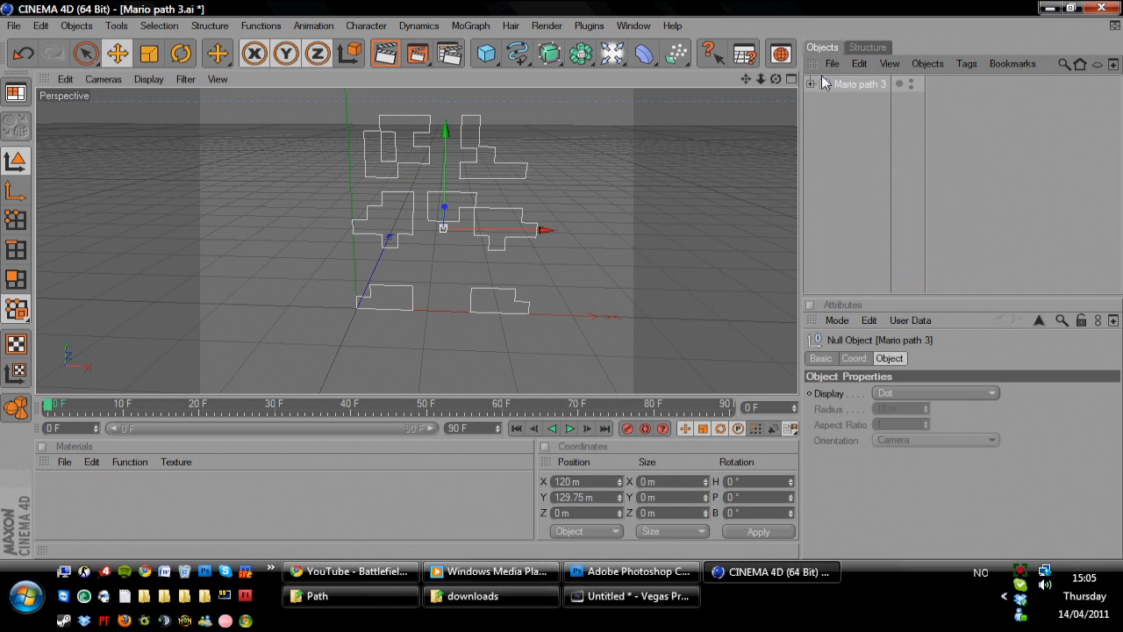
click(633, 26)
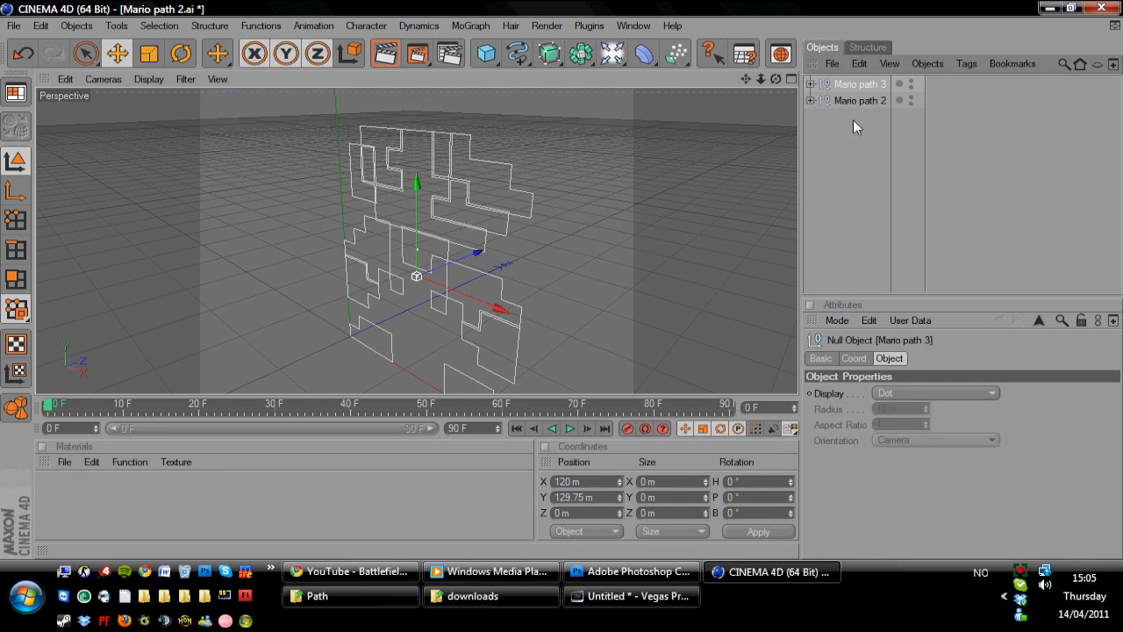
click(860, 84)
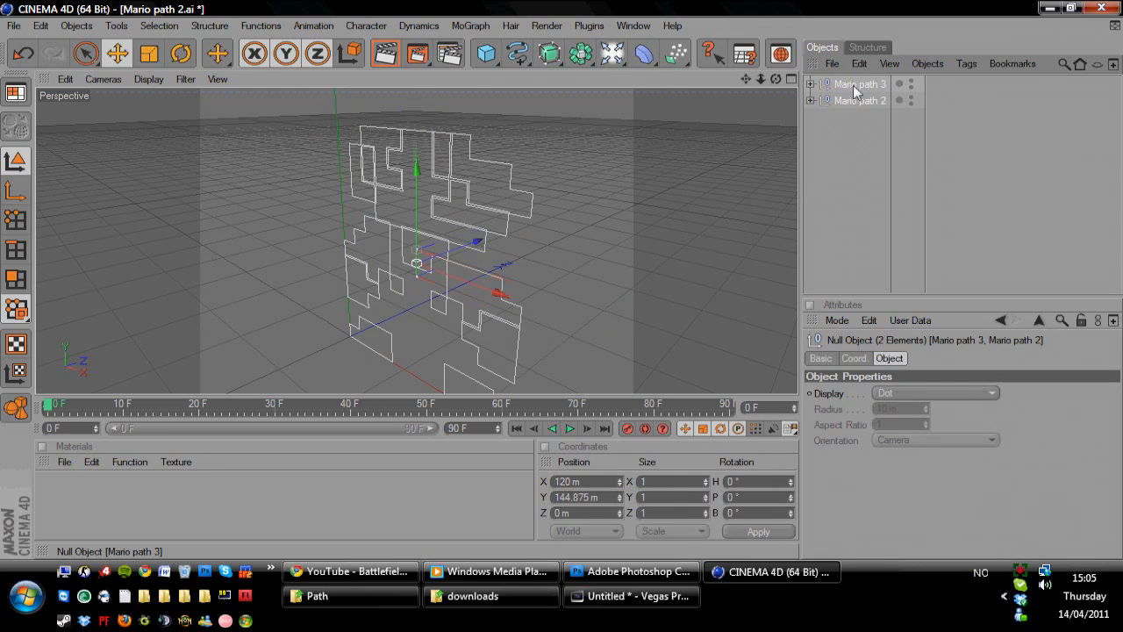
click(632, 26)
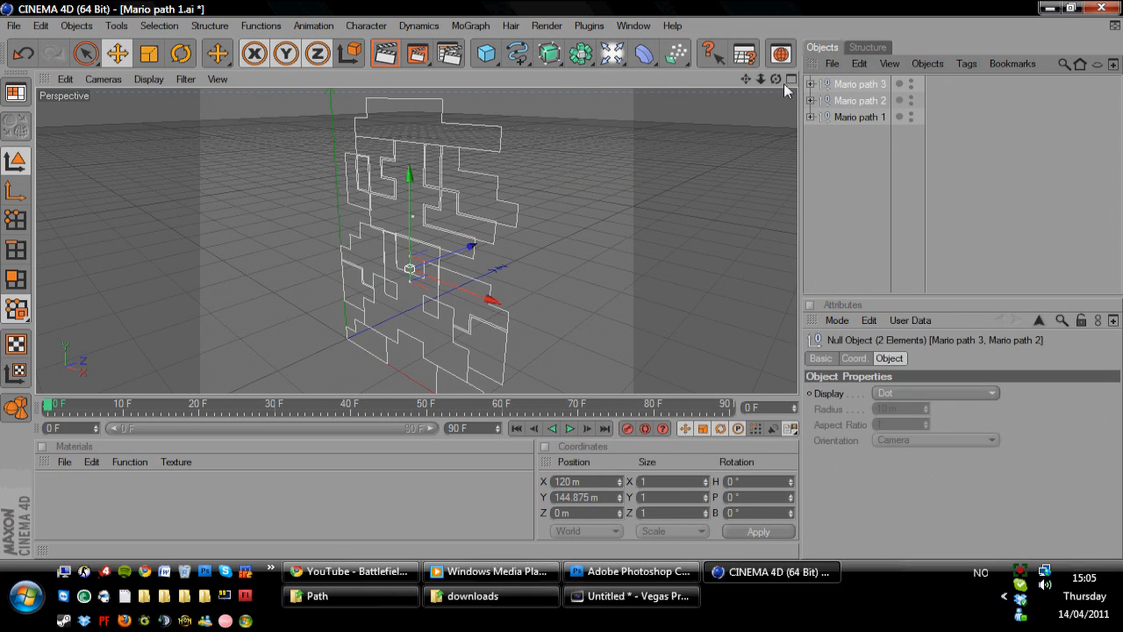
- Orbit to face the combined outline and expand Mario path 1 in the Object Manager
drag(439, 246, 403, 263)
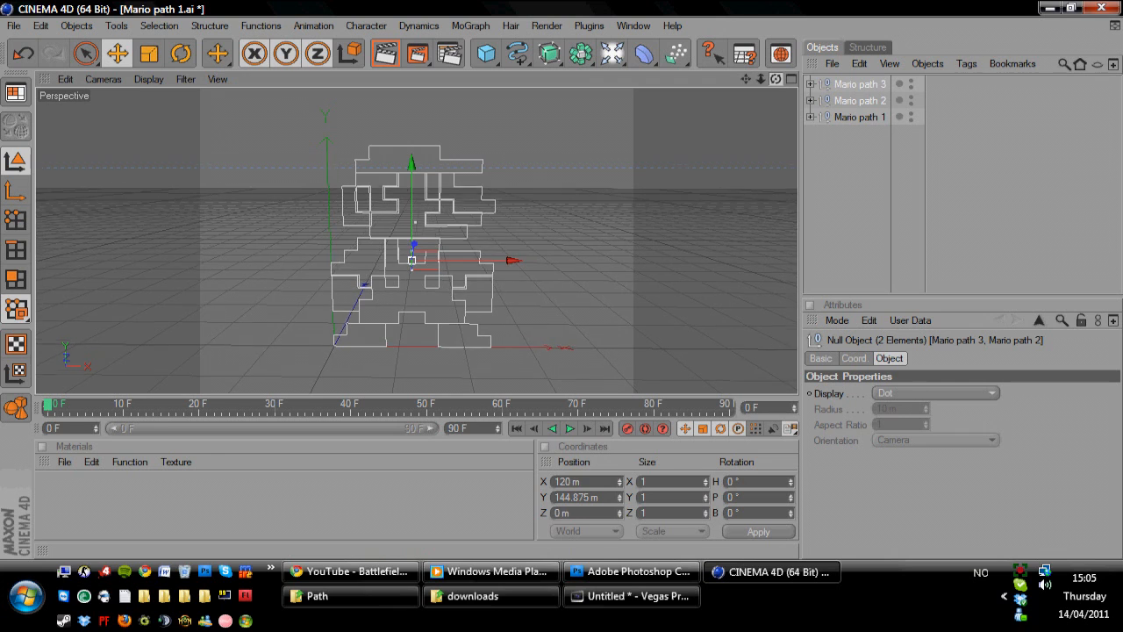
click(809, 116)
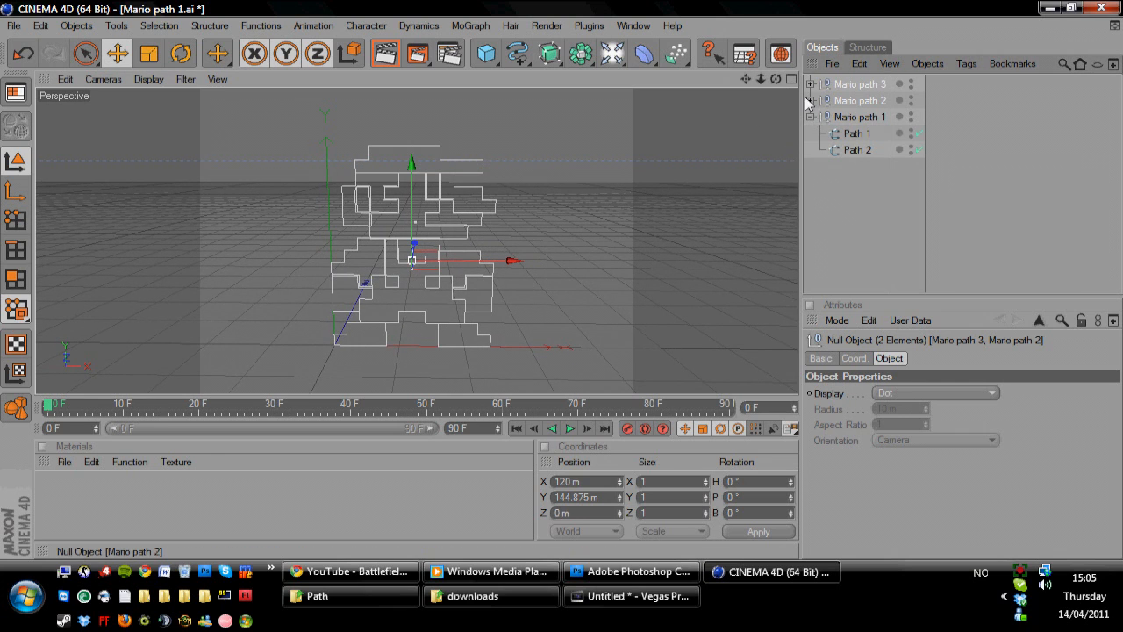
click(811, 84)
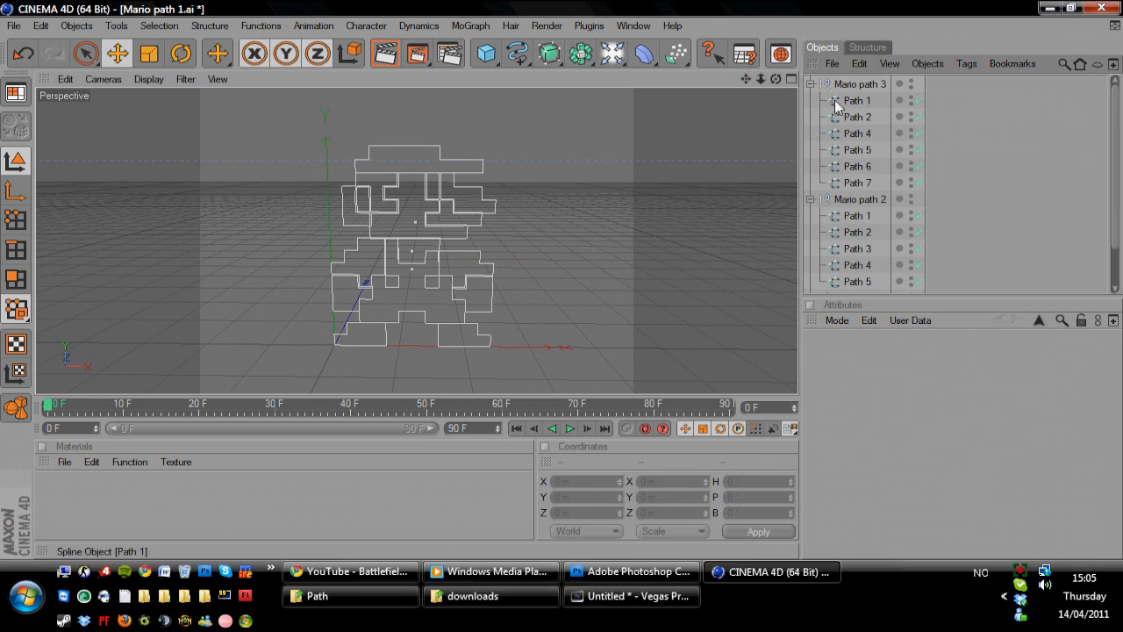
click(856, 165)
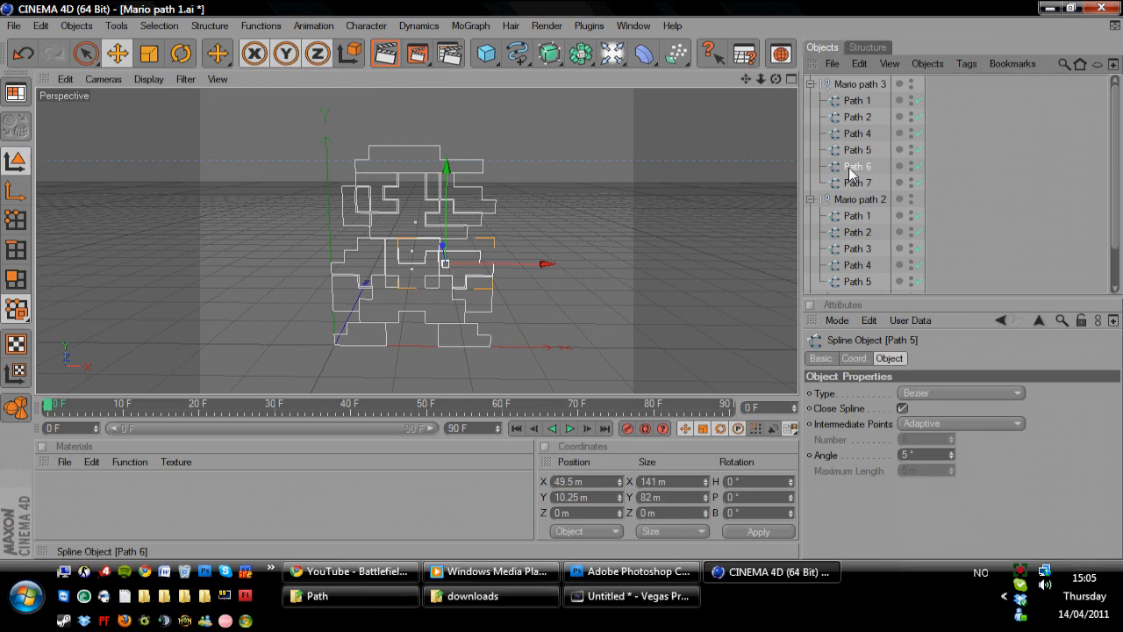
click(856, 116)
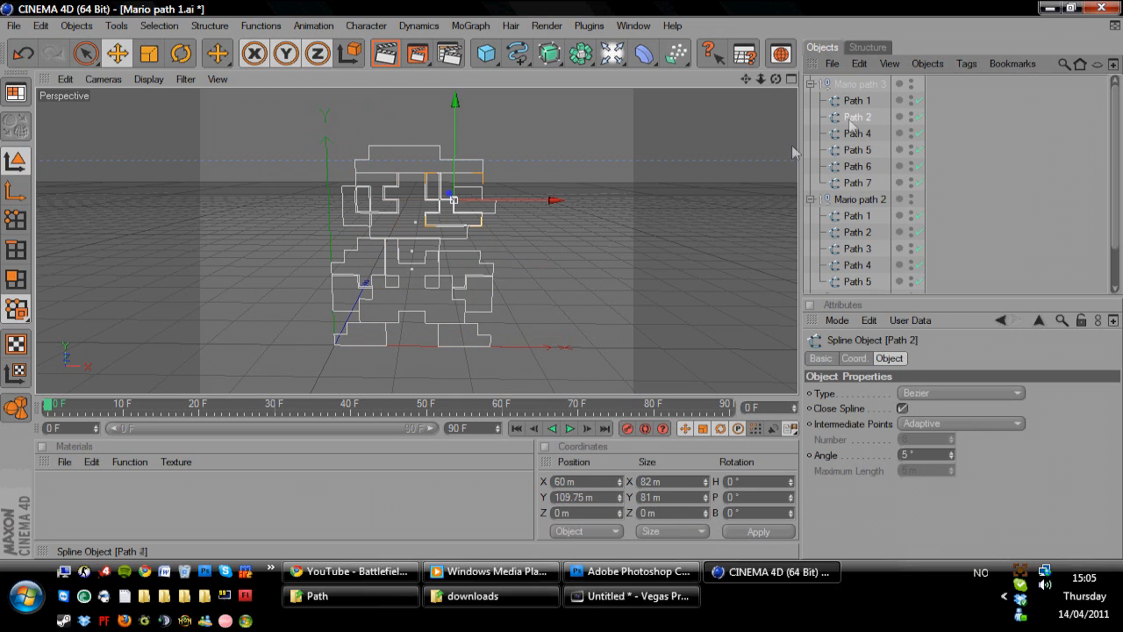
click(860, 84)
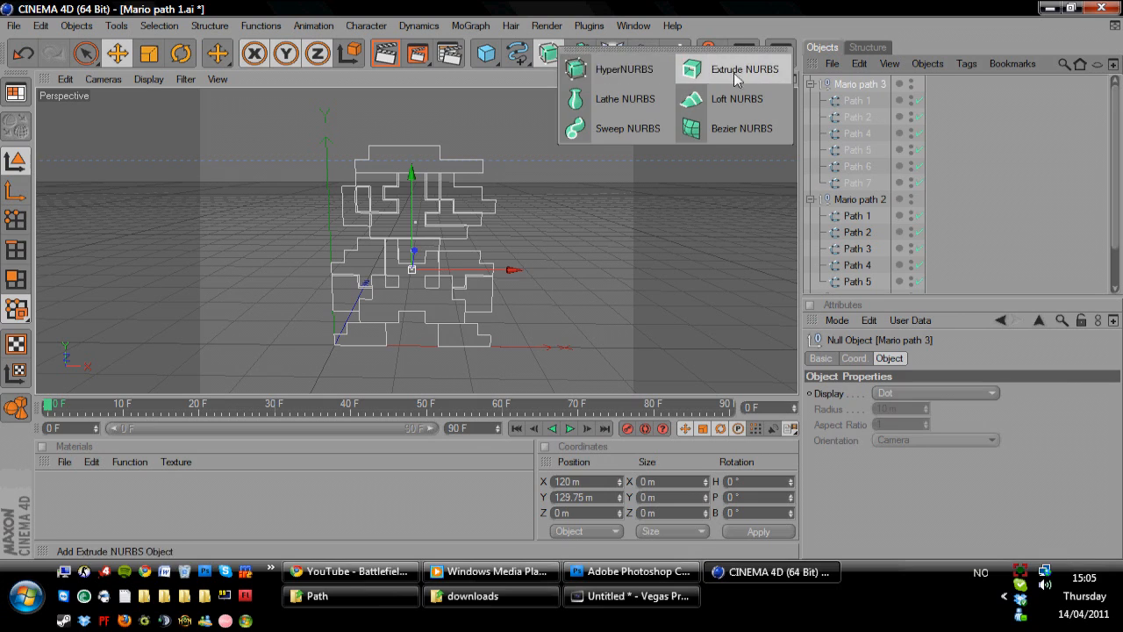
- Add an Extrude NURBS generator from the NURBS palette
click(744, 68)
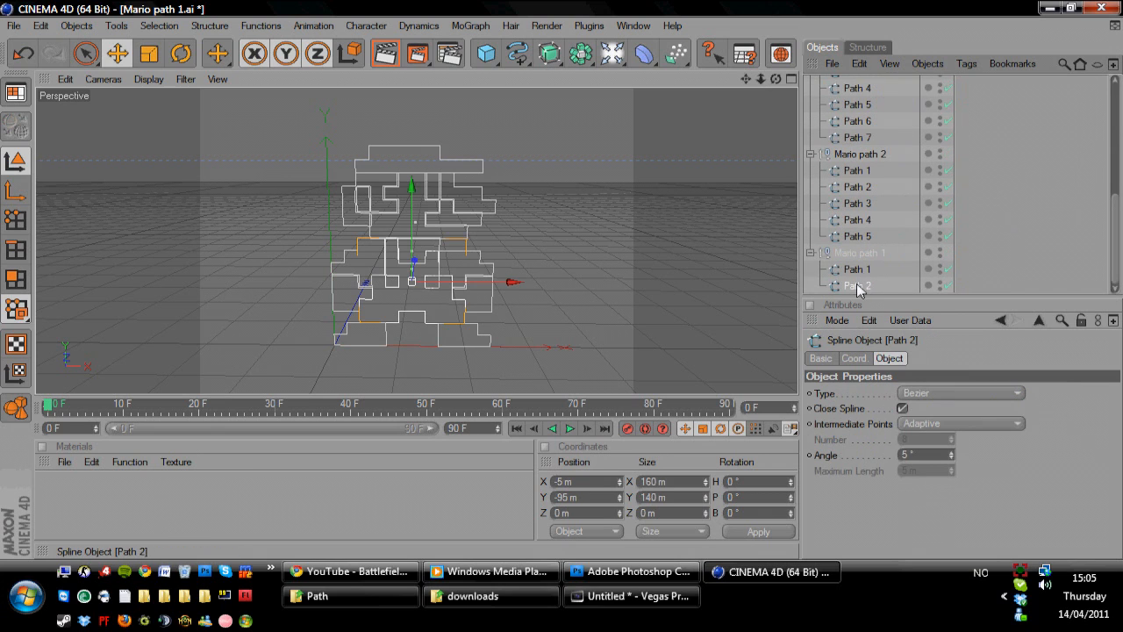
mouse_move(860, 97)
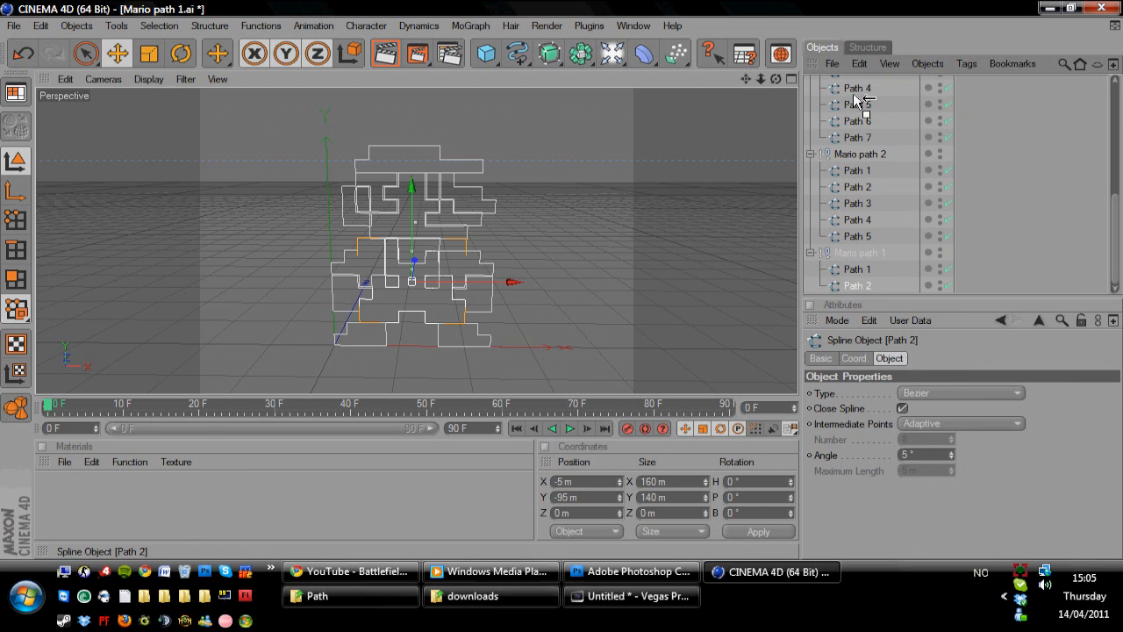
- Move the first Path splines into their own Extrude NURBS objects
click(856, 284)
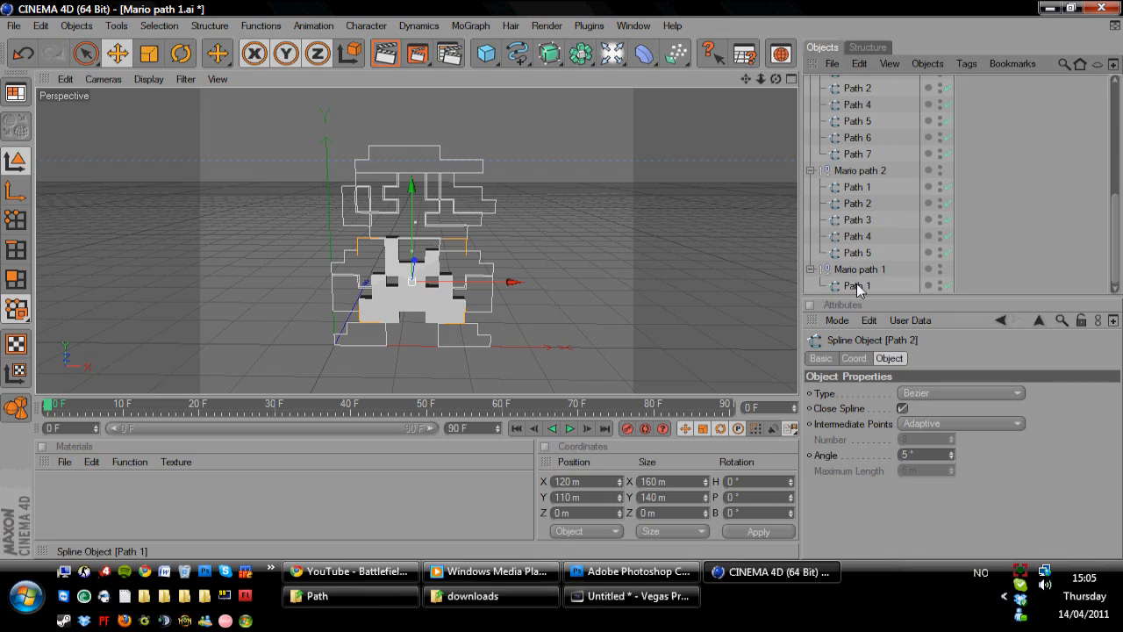
scroll(up, 3)
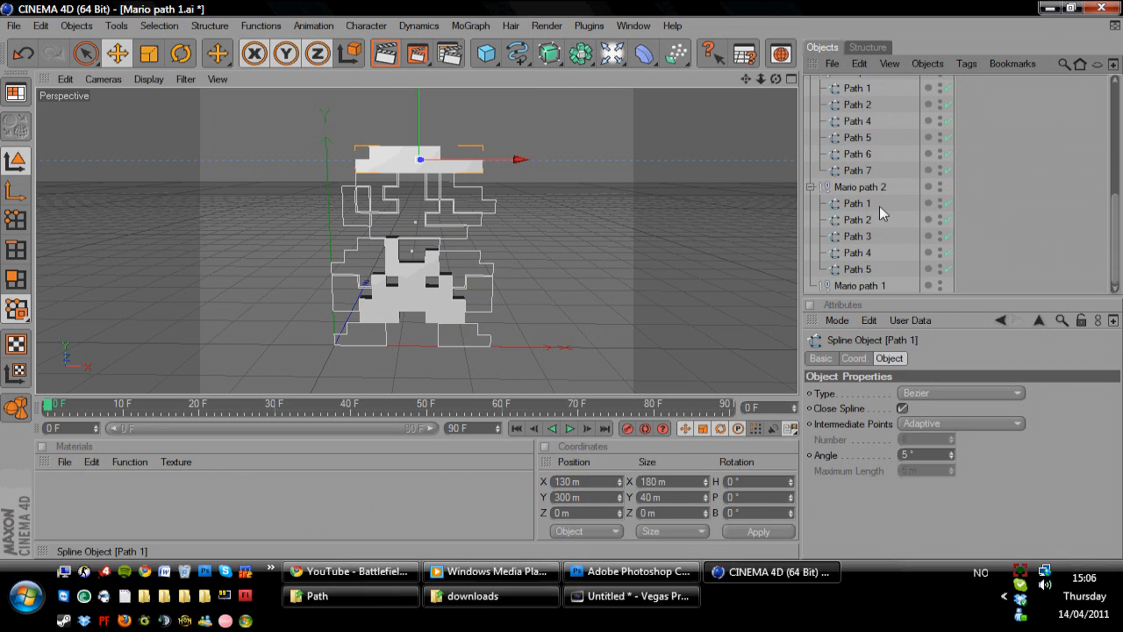
click(857, 269)
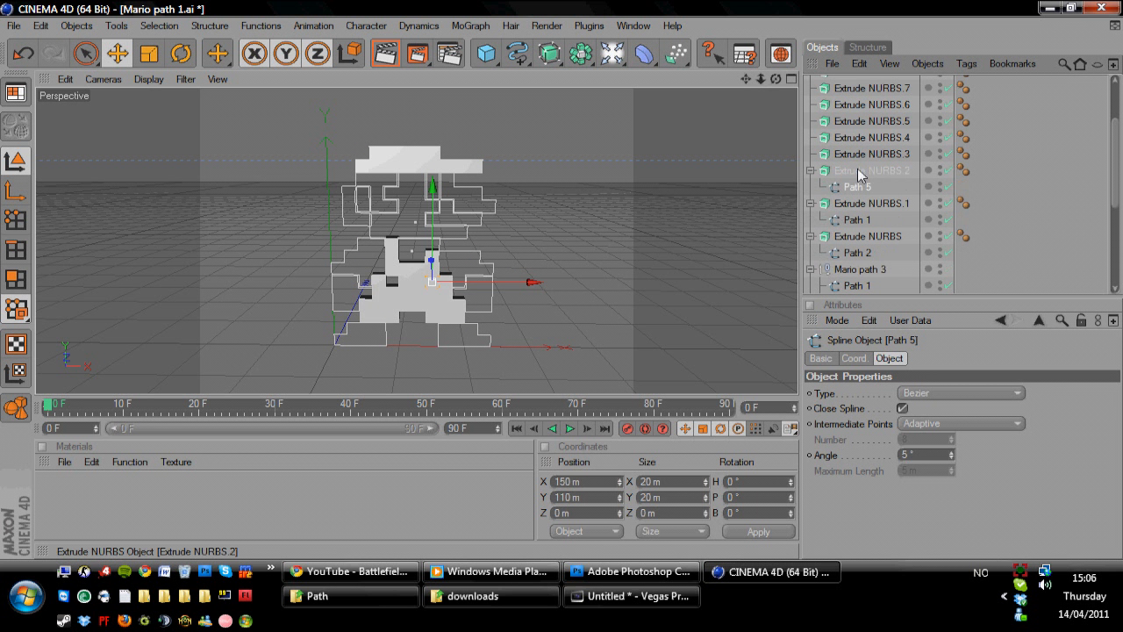
scroll(down, 3)
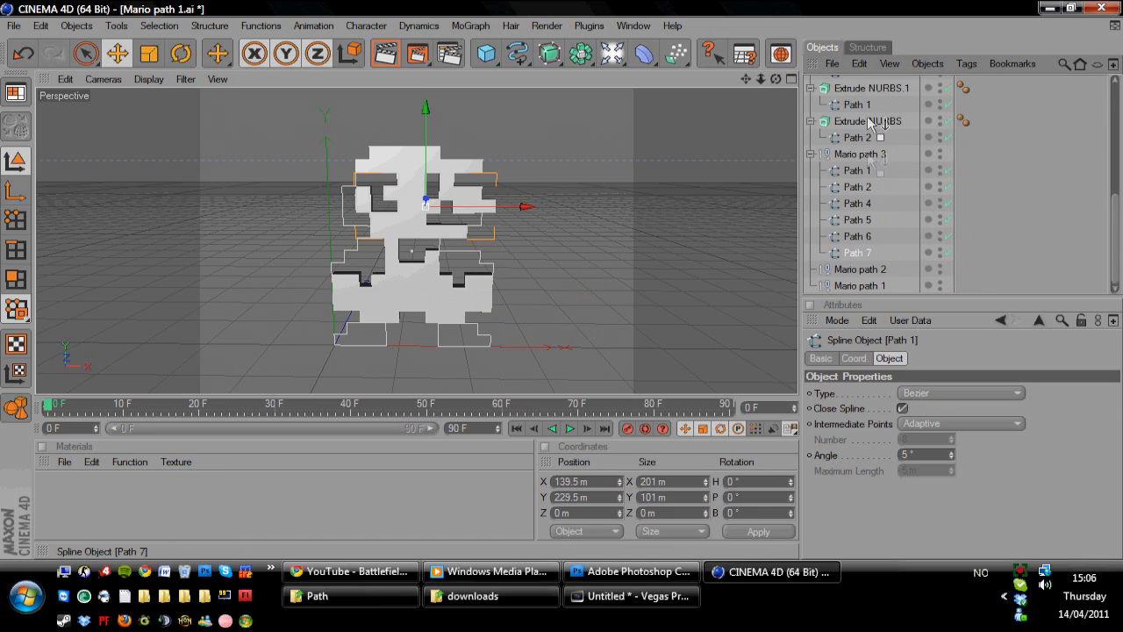
scroll(up, 3)
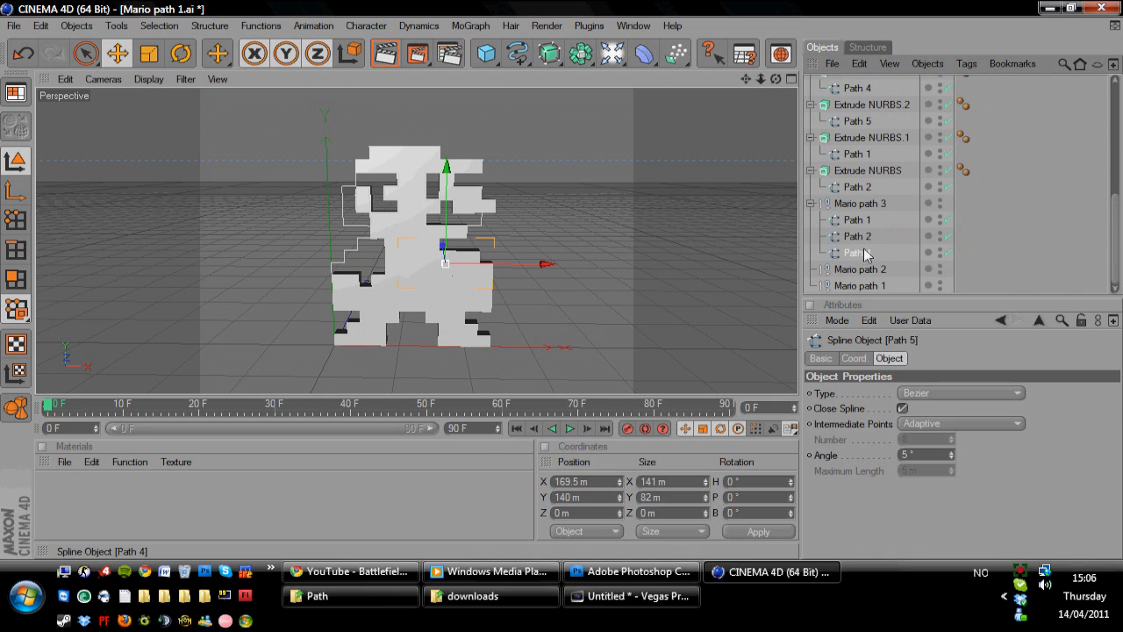
- Place the remaining paths inside Extrude NURBS objects and collapse the hierarchy
scroll(up, 3)
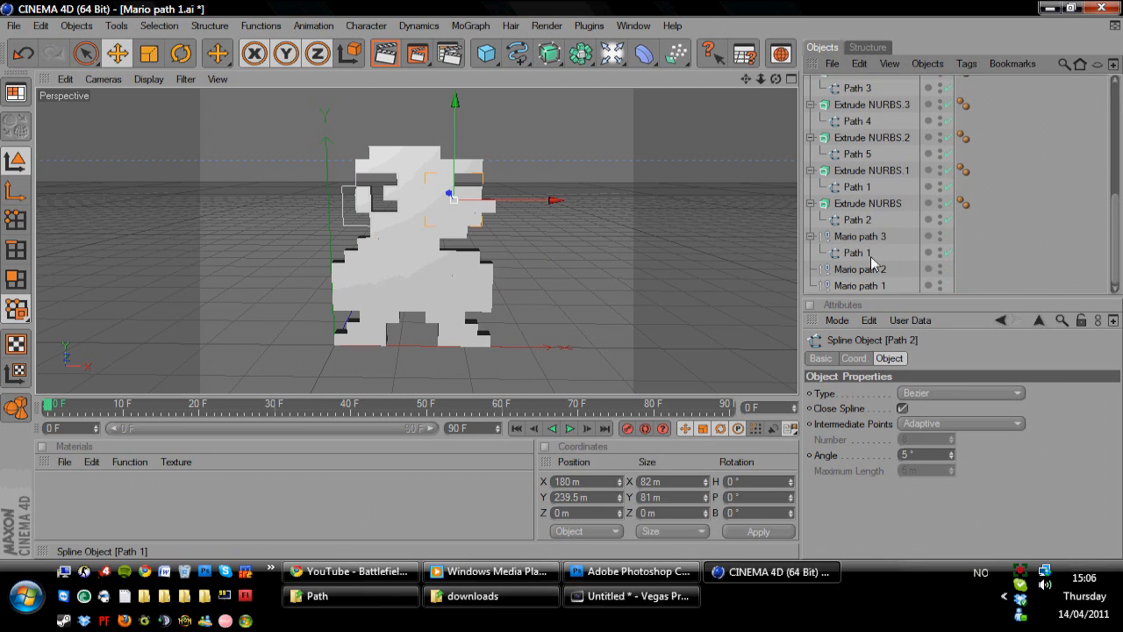
scroll(up, 3)
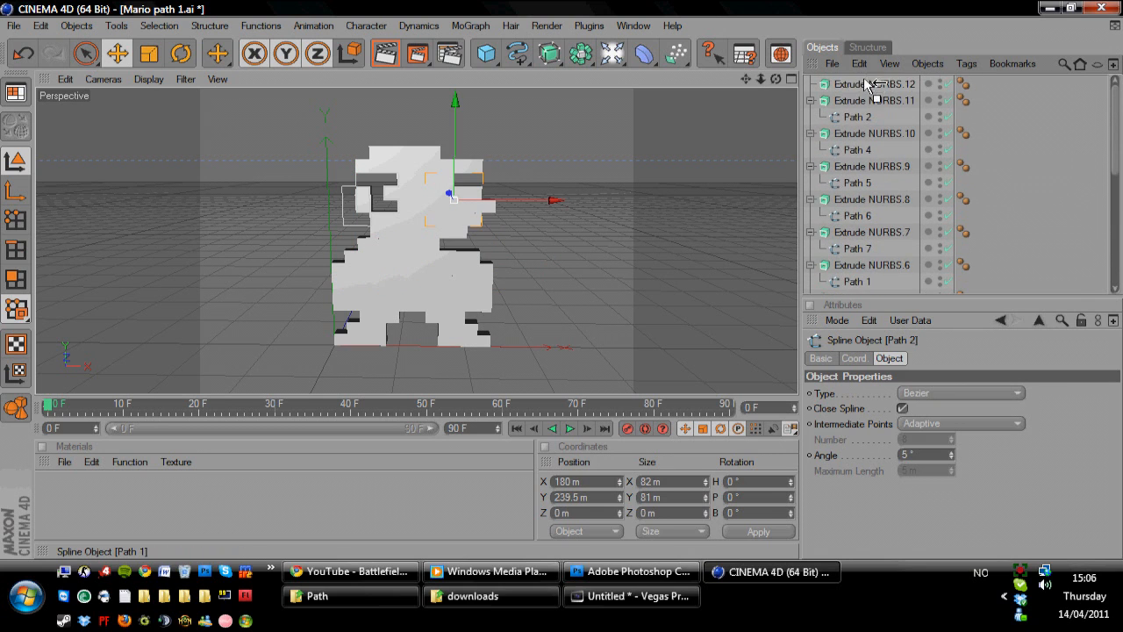
click(860, 284)
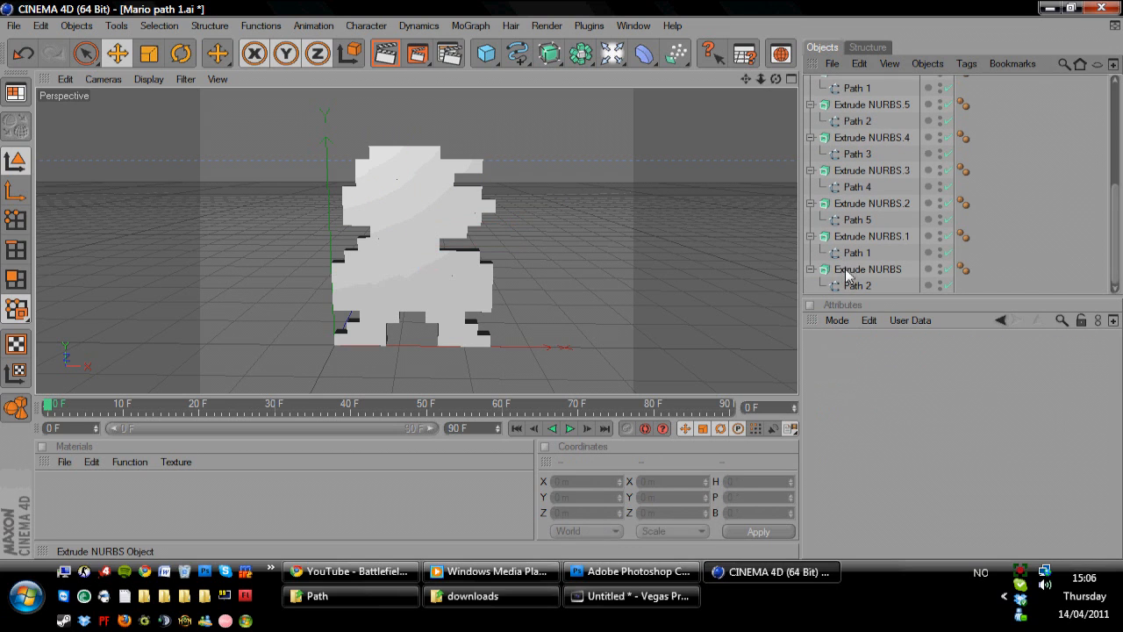
click(873, 236)
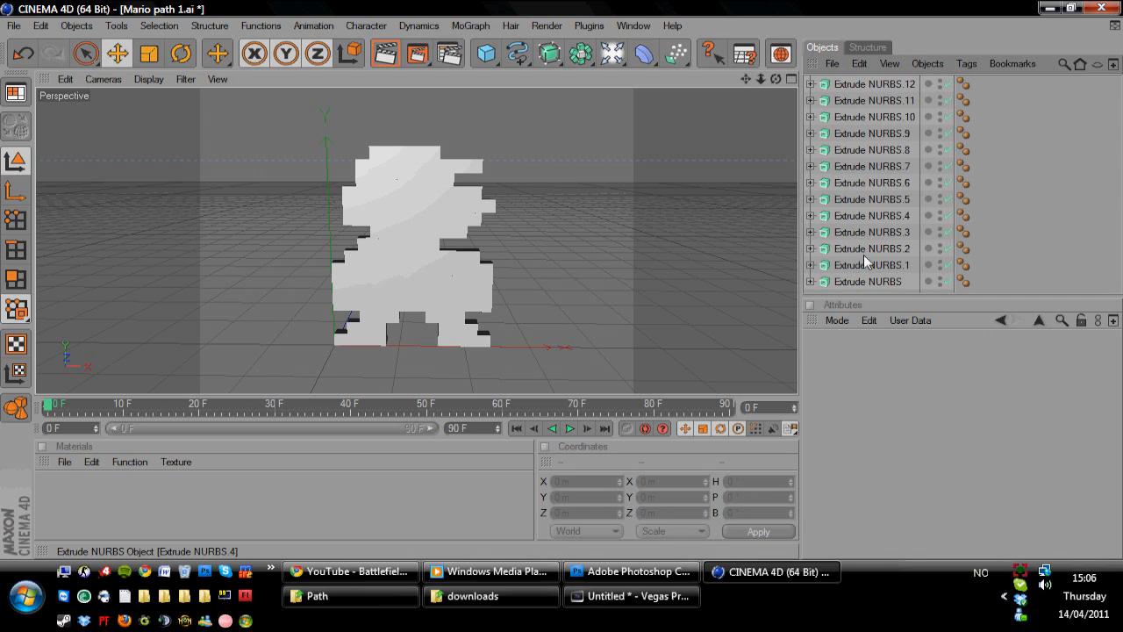
click(867, 281)
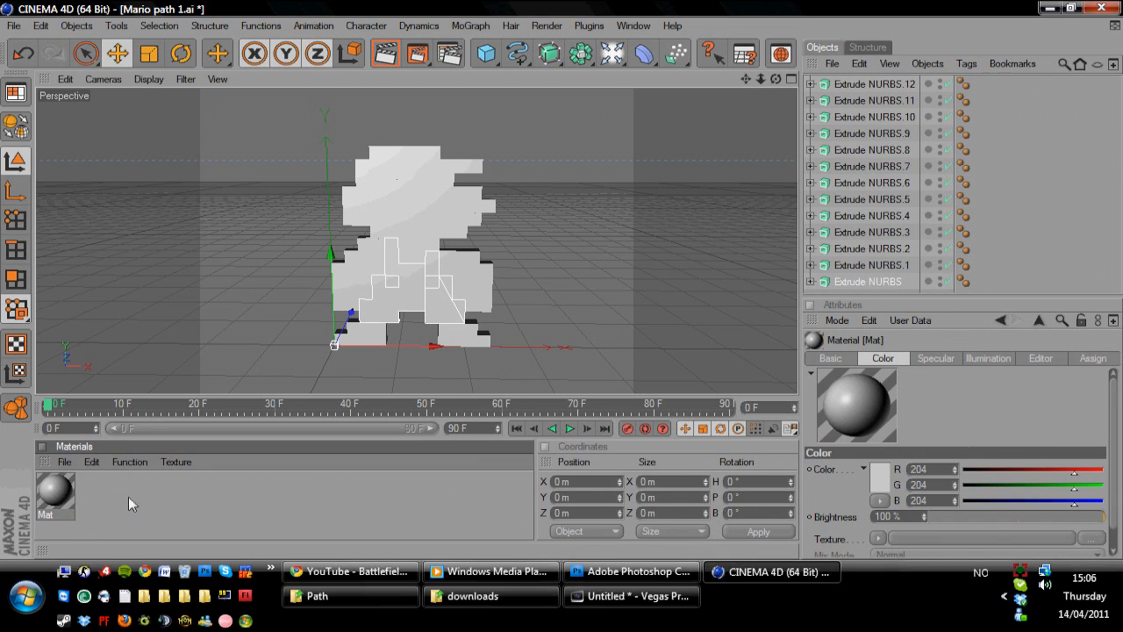
- Make the new material red and apply it to the cap's Extrude NURBS object
double_click(55, 492)
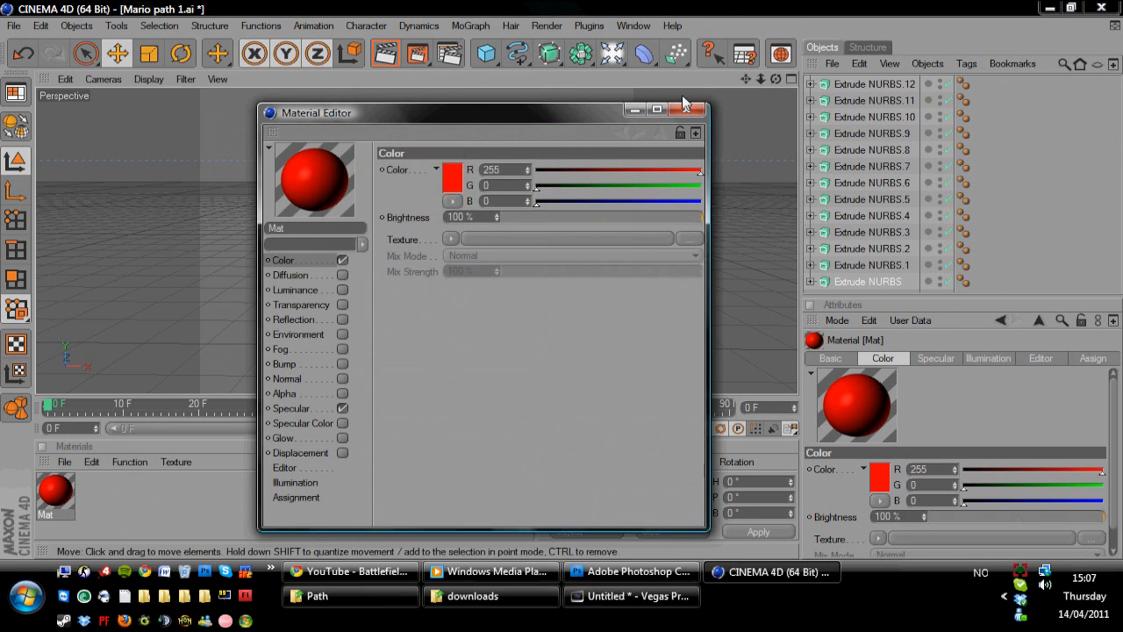
click(700, 109)
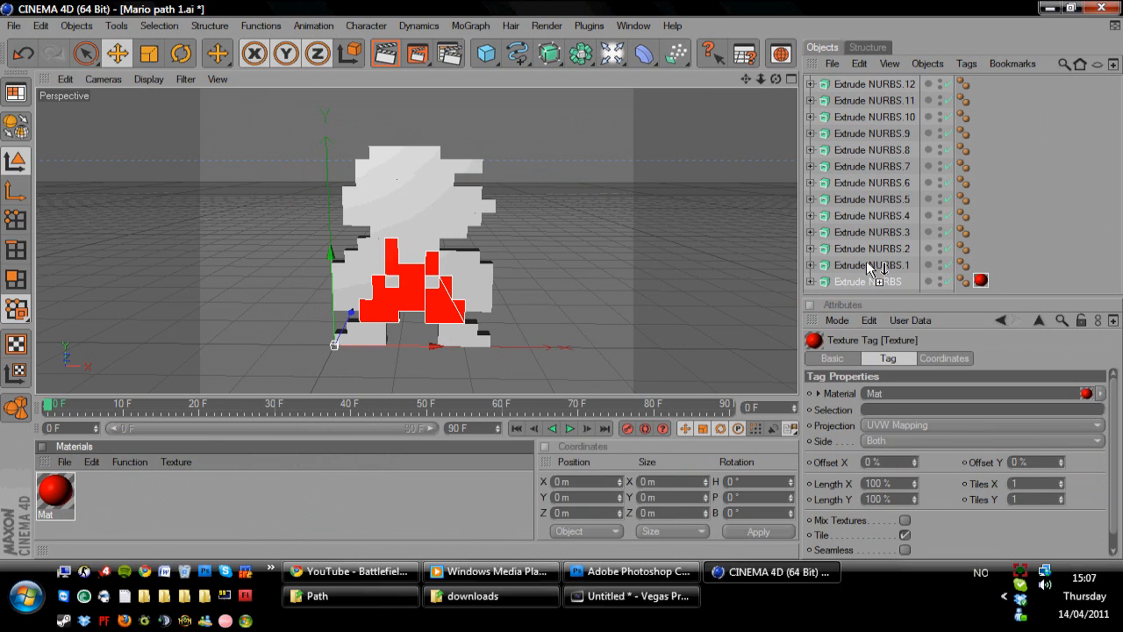
click(874, 250)
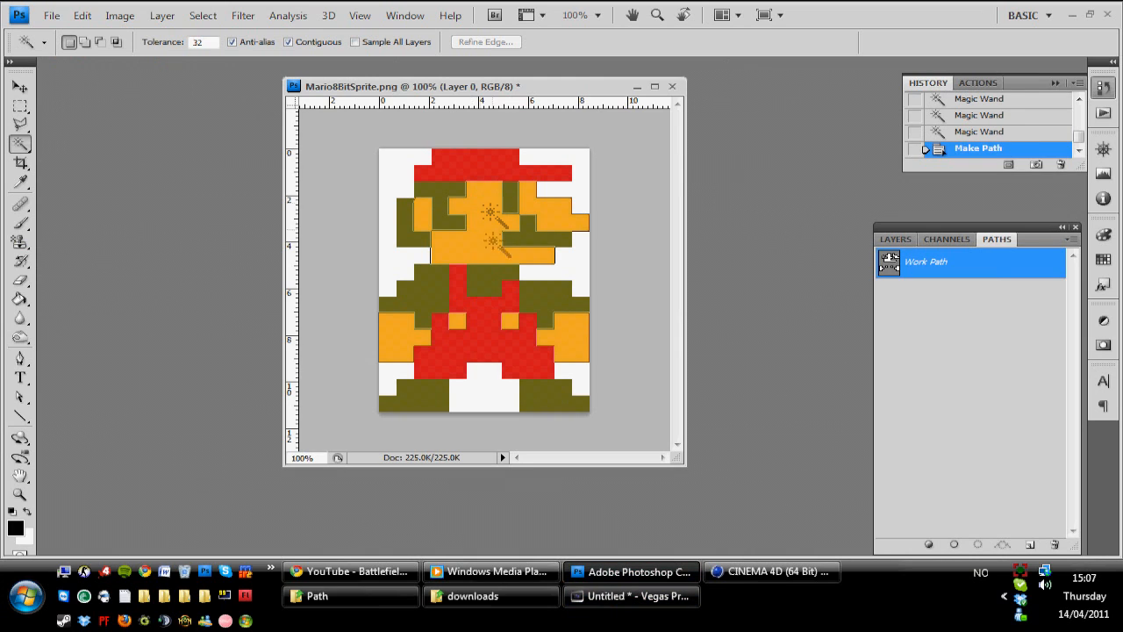
- Bring the Photoshop sprite back up as colour reference
click(771, 572)
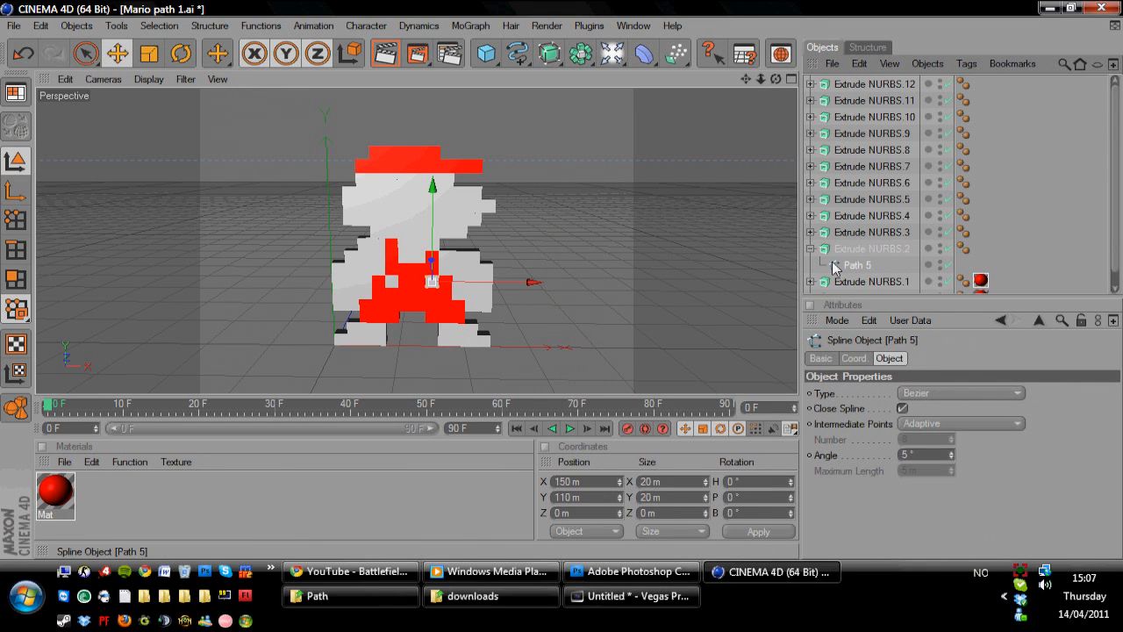
click(632, 572)
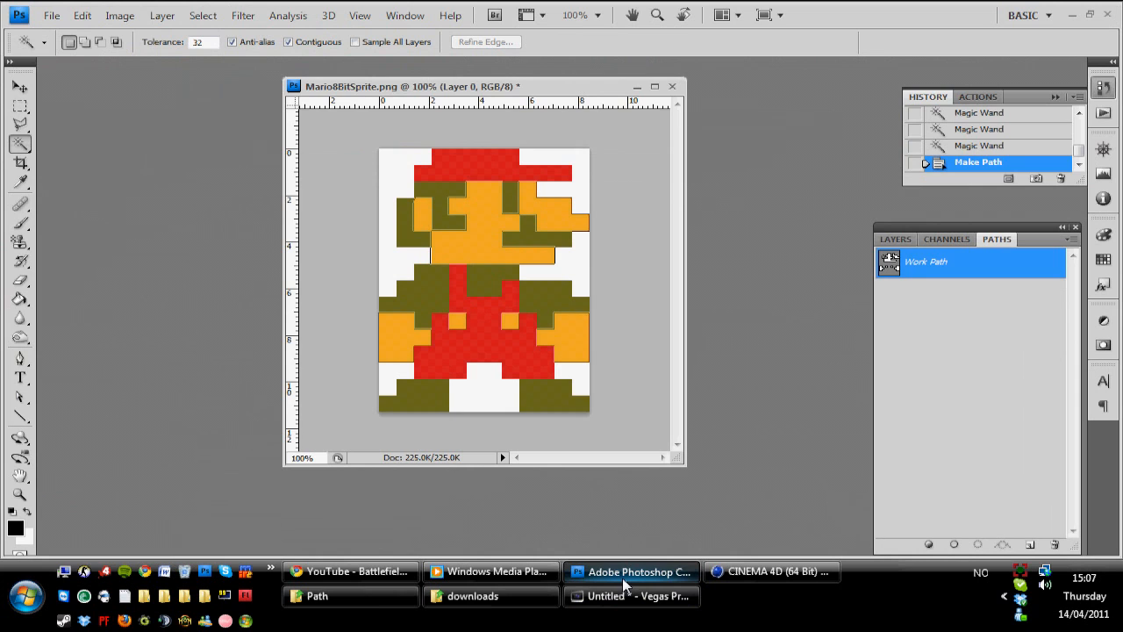
- Give the new material a gold colour in the Color Picker and close its editor
click(770, 572)
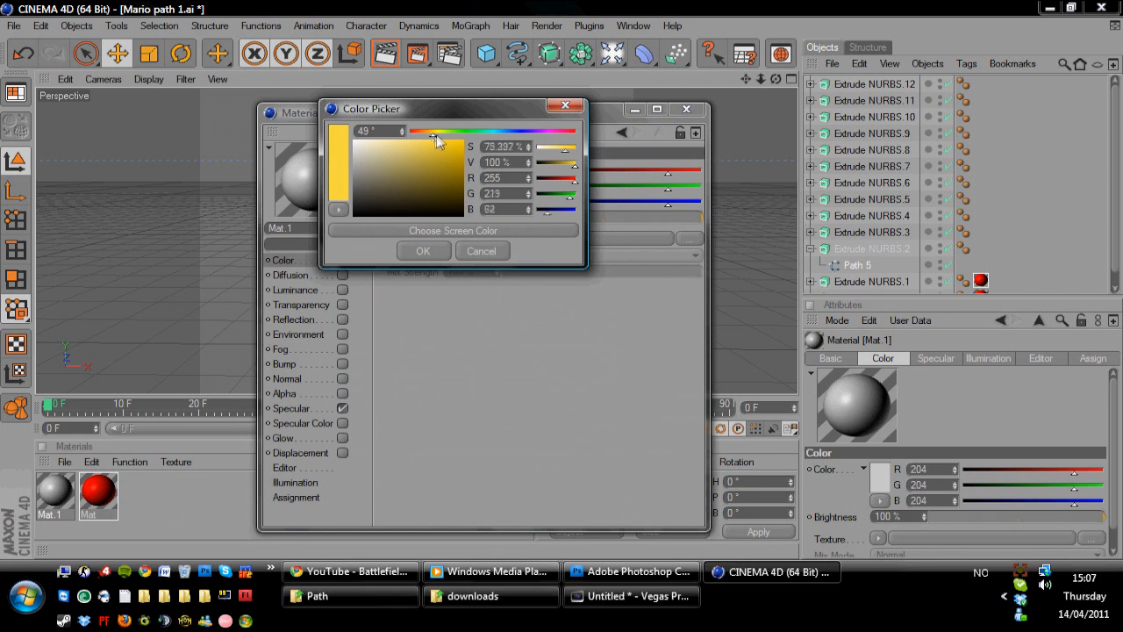
click(631, 572)
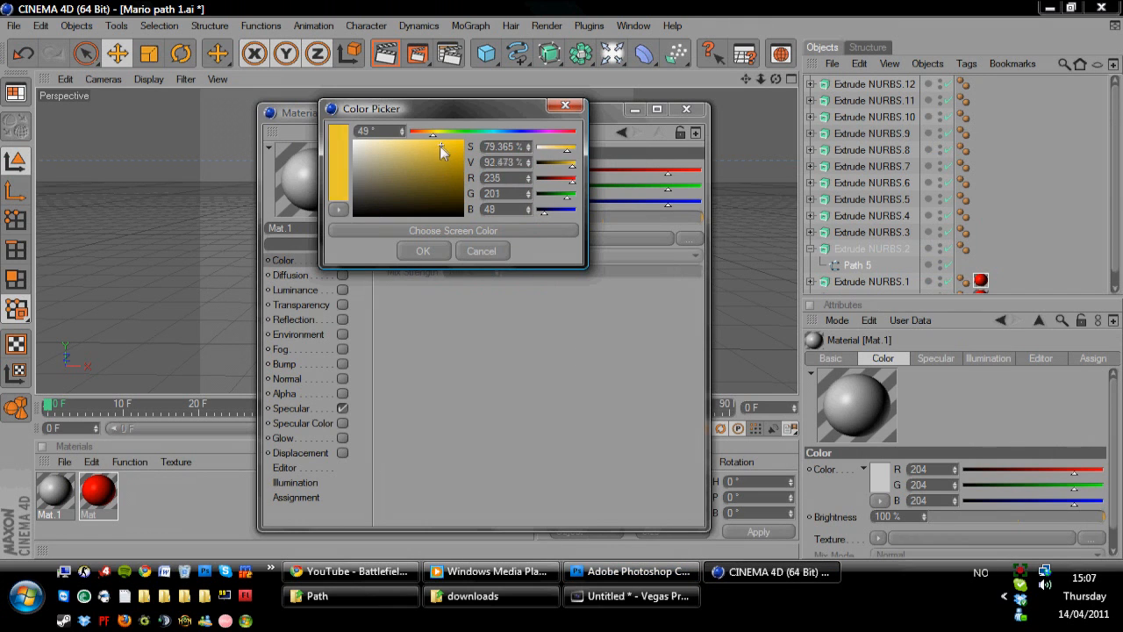
click(423, 251)
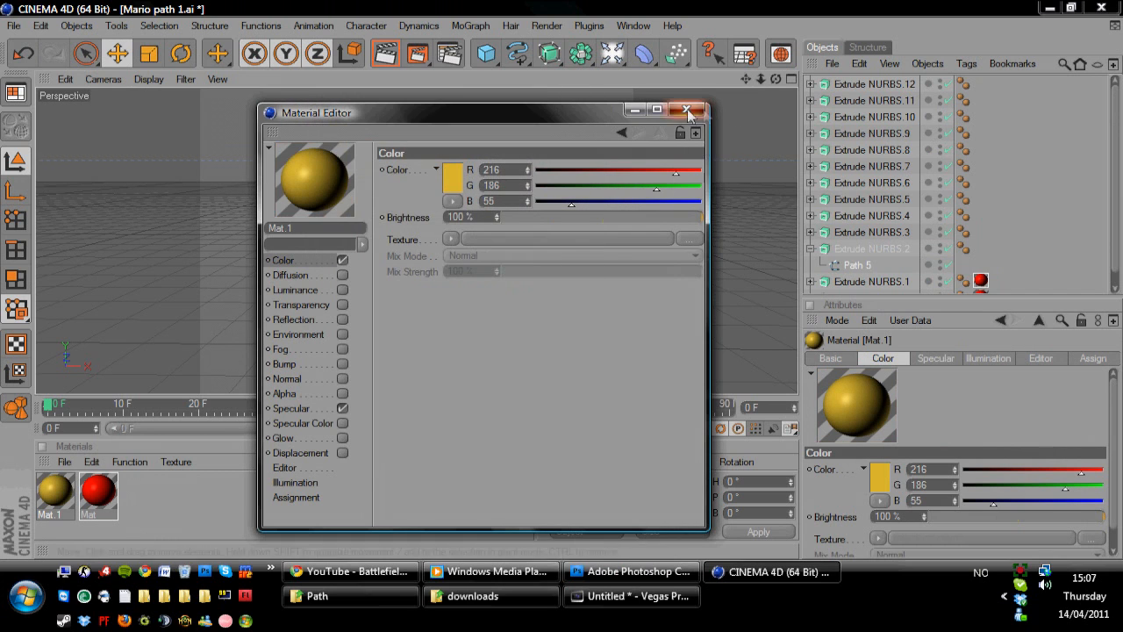
click(688, 110)
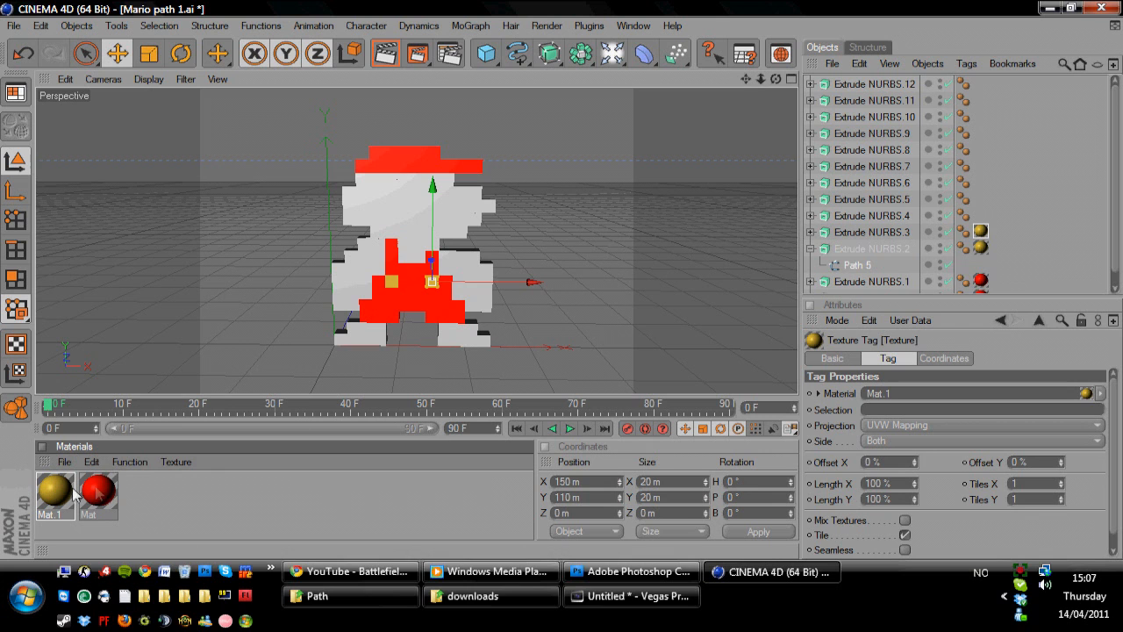
- Apply the gold material to the button and shoe extrusions, checking against the sprite
click(54, 490)
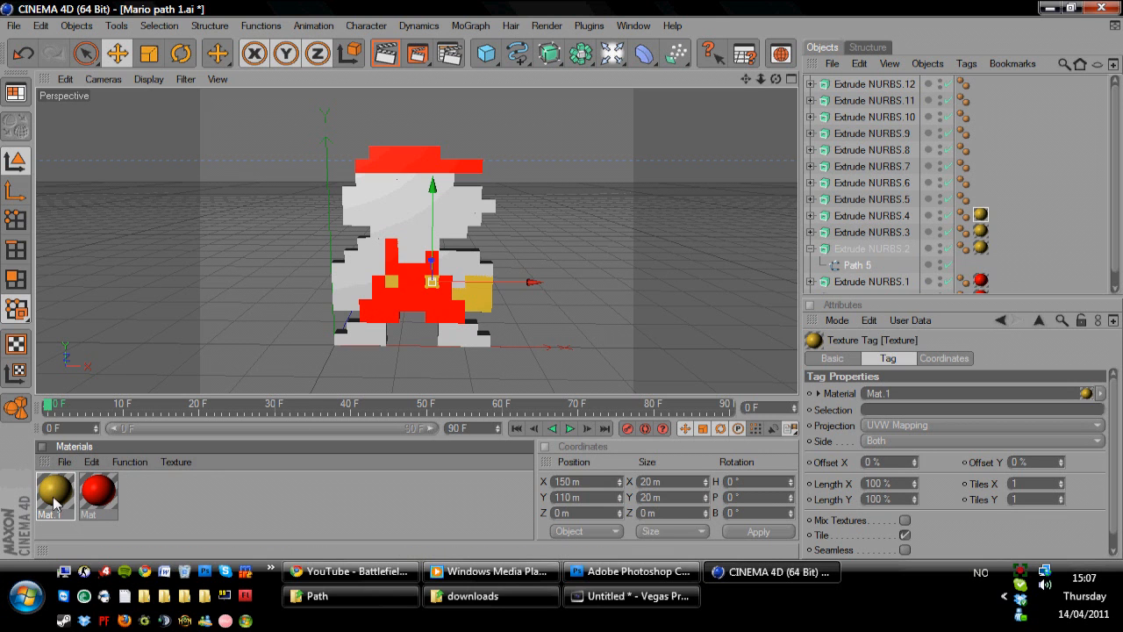
click(632, 572)
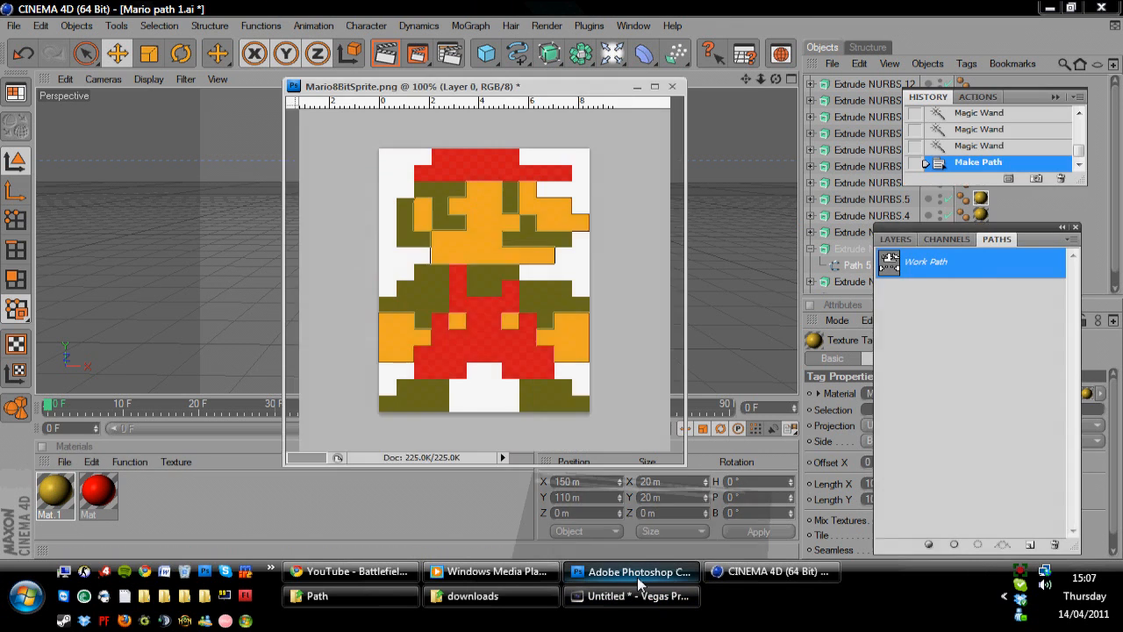
click(770, 572)
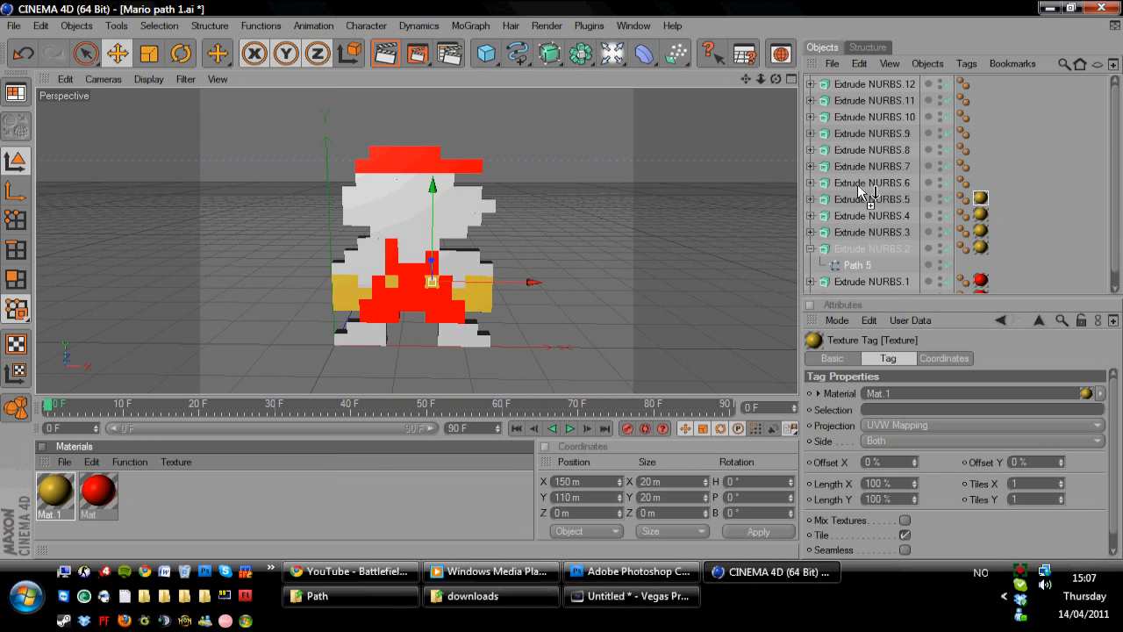
click(632, 572)
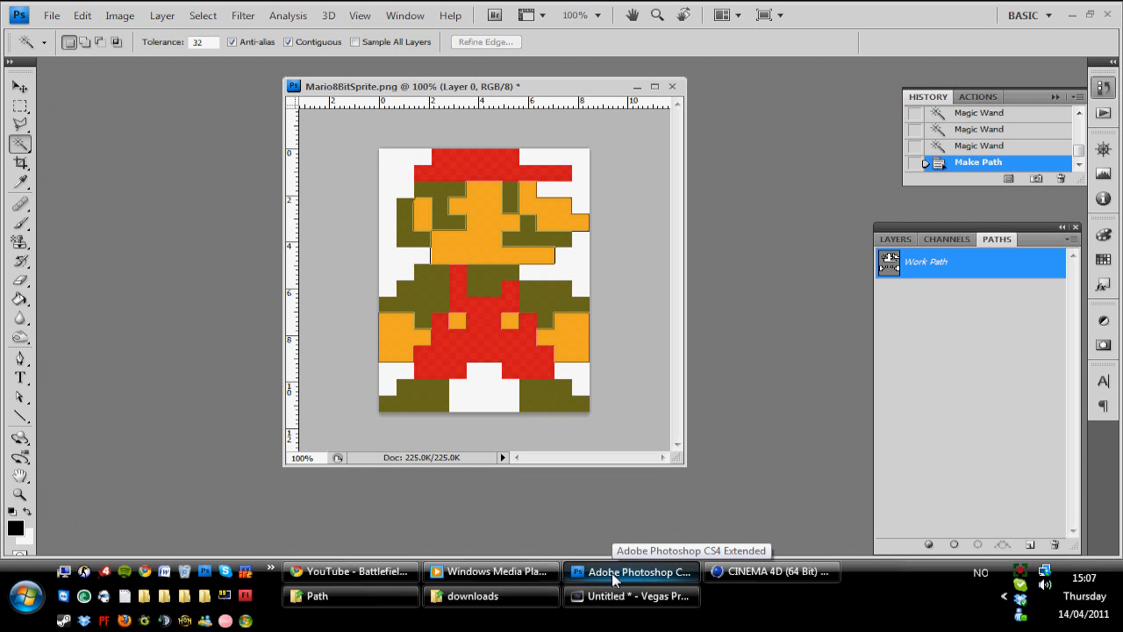
- Give Mat.2 a dark olive colour in the Color Picker and close the Material Editor
click(772, 572)
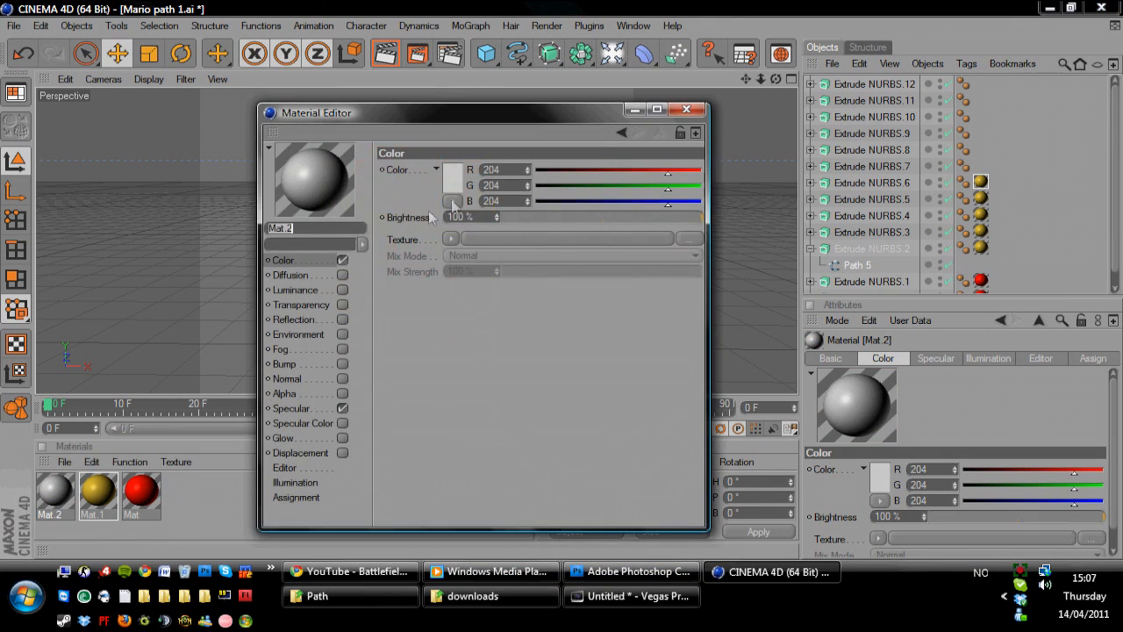
click(453, 184)
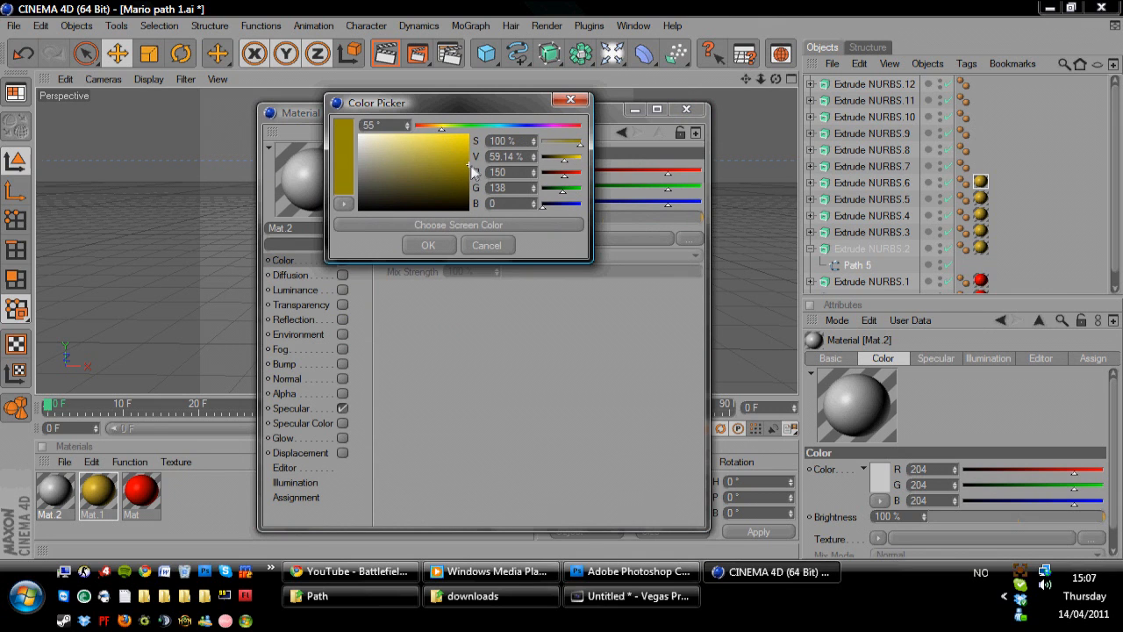
click(428, 246)
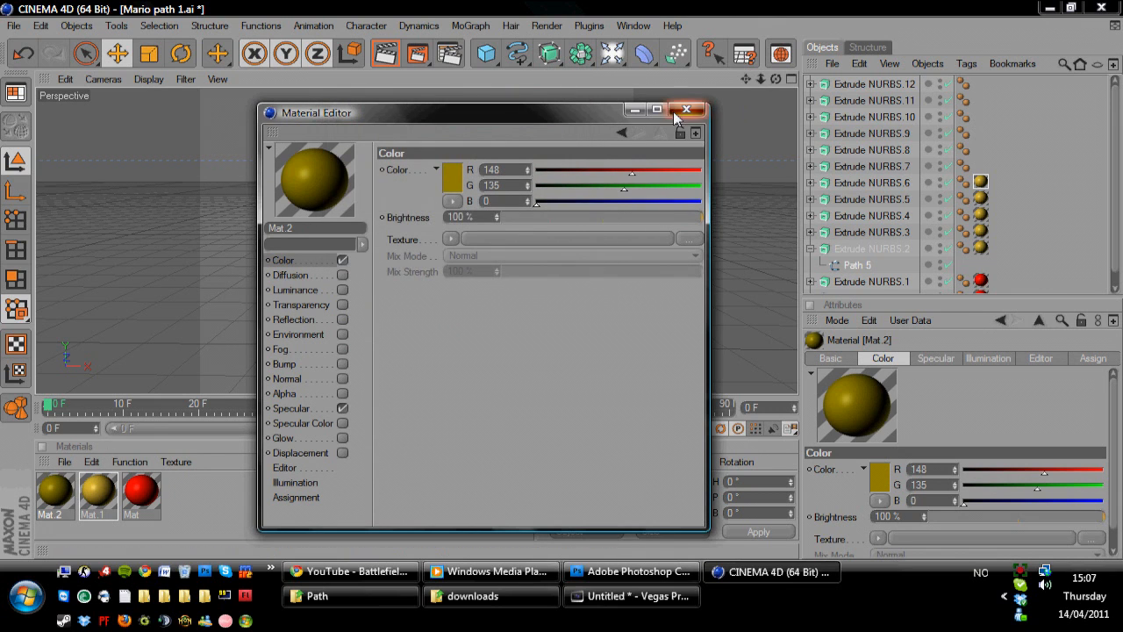
click(688, 109)
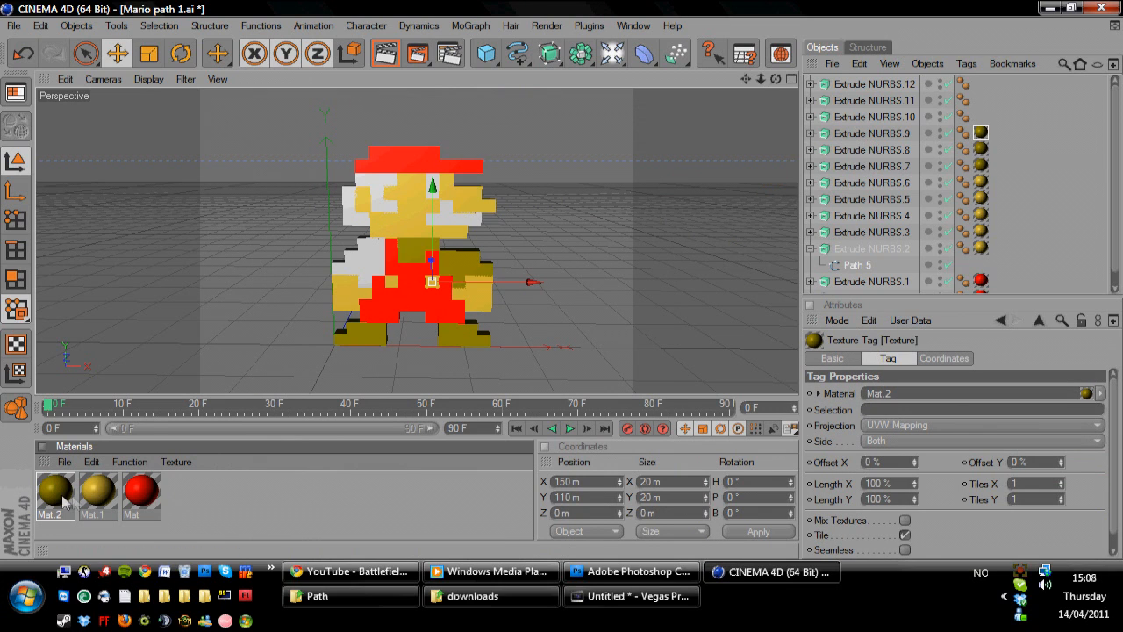
mouse_move(859, 91)
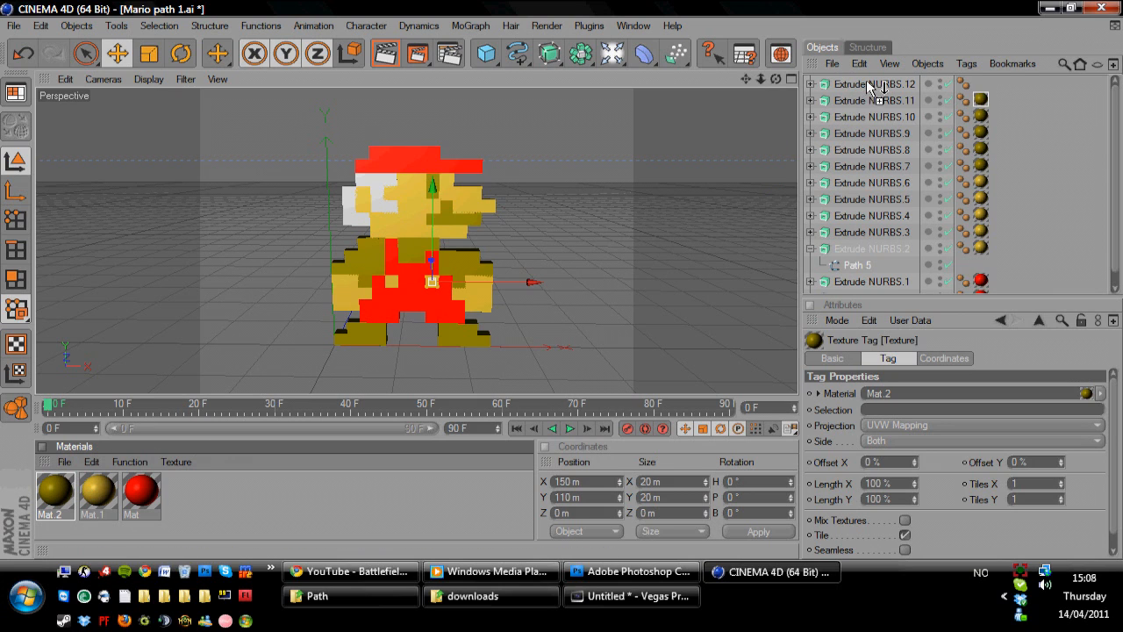
- Render a preview of the fully coloured Mario model
click(384, 53)
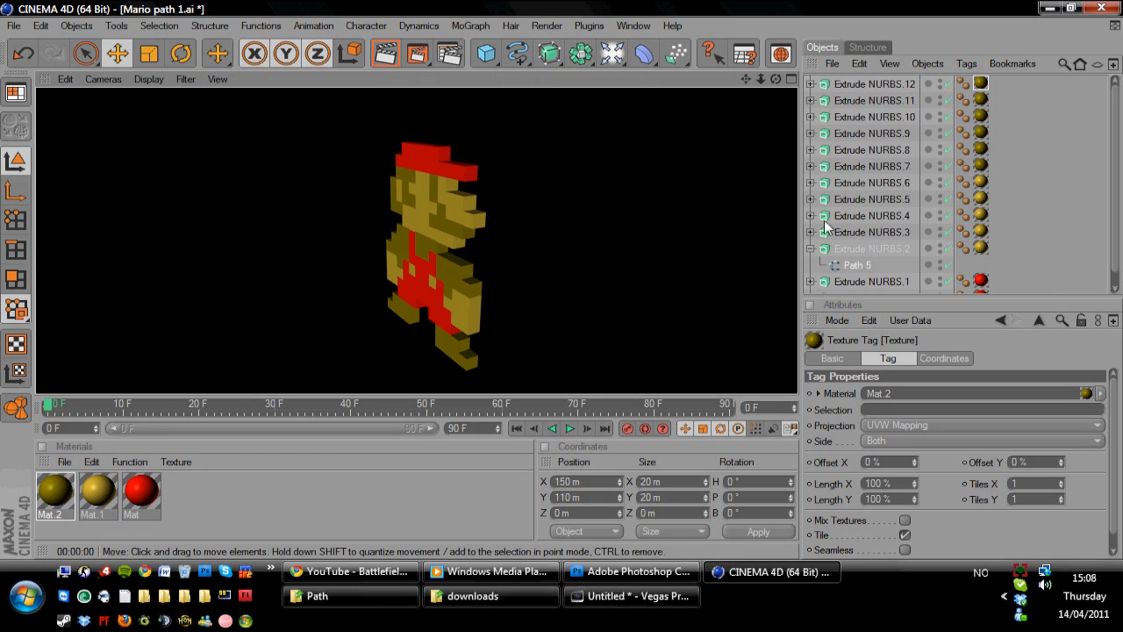
- Select all thirteen Extrude NURBS objects so their Z Movement can be set to 60 m
click(811, 249)
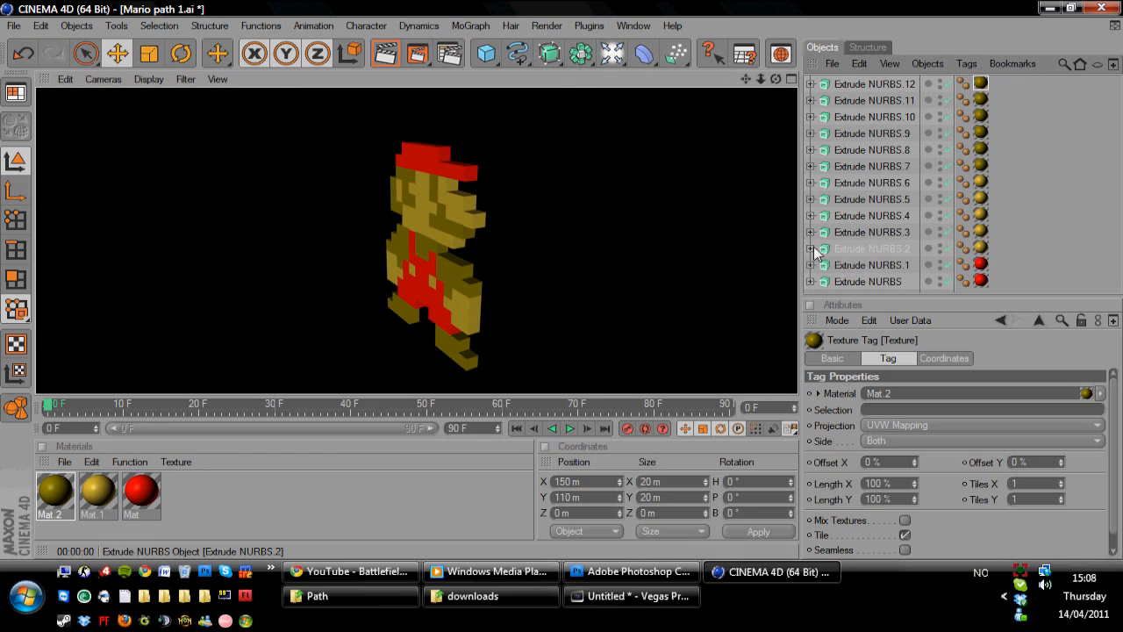
click(867, 281)
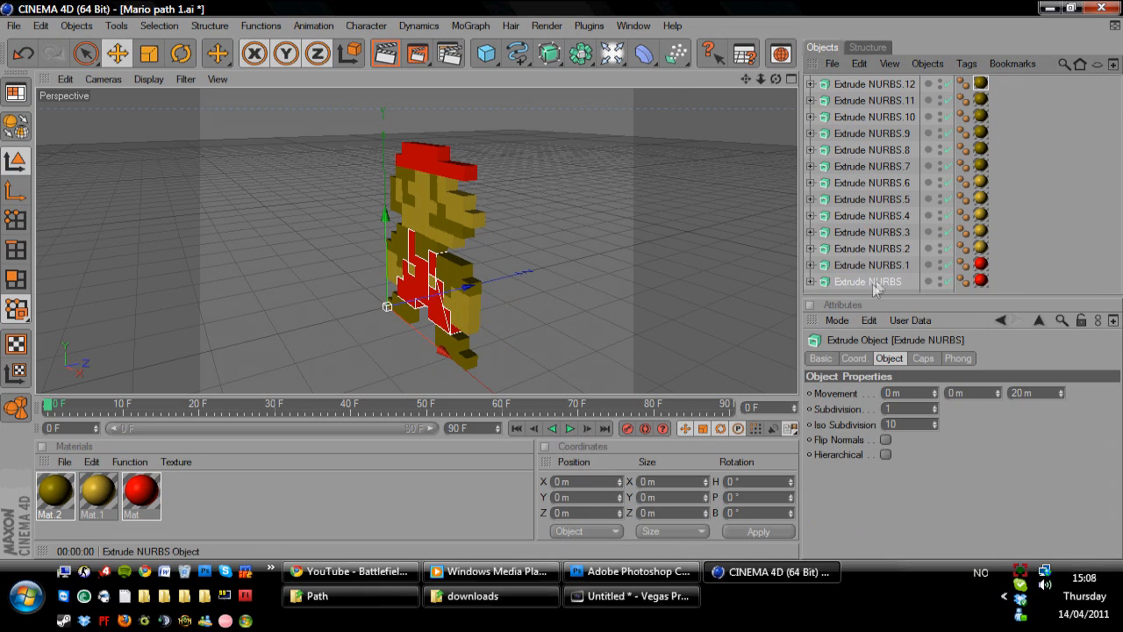
click(875, 84)
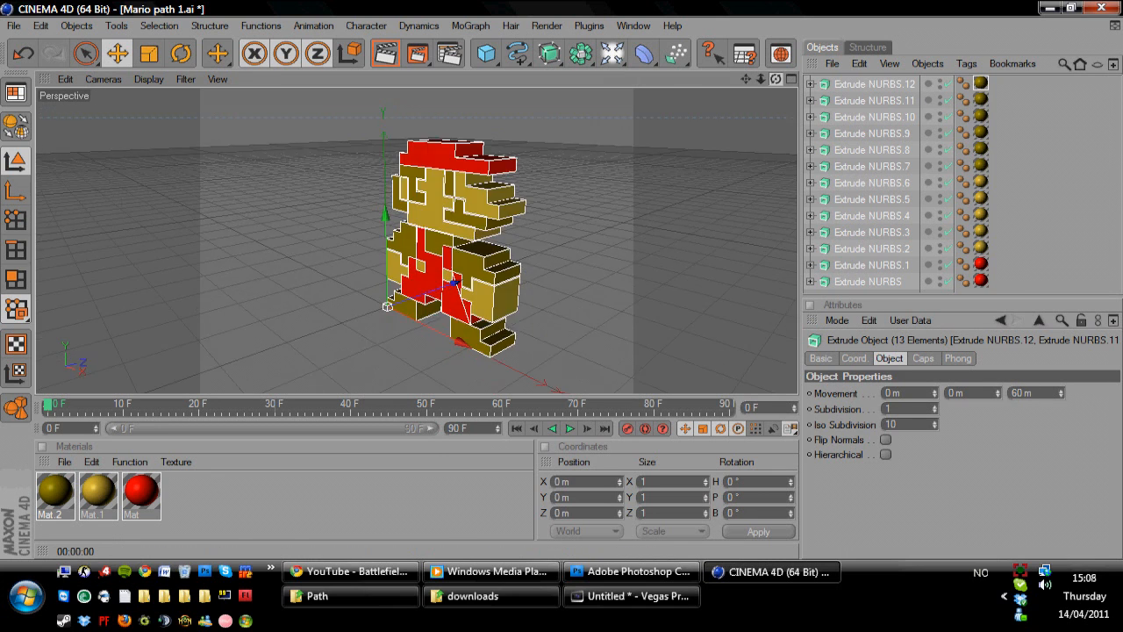
mouse_move(387, 52)
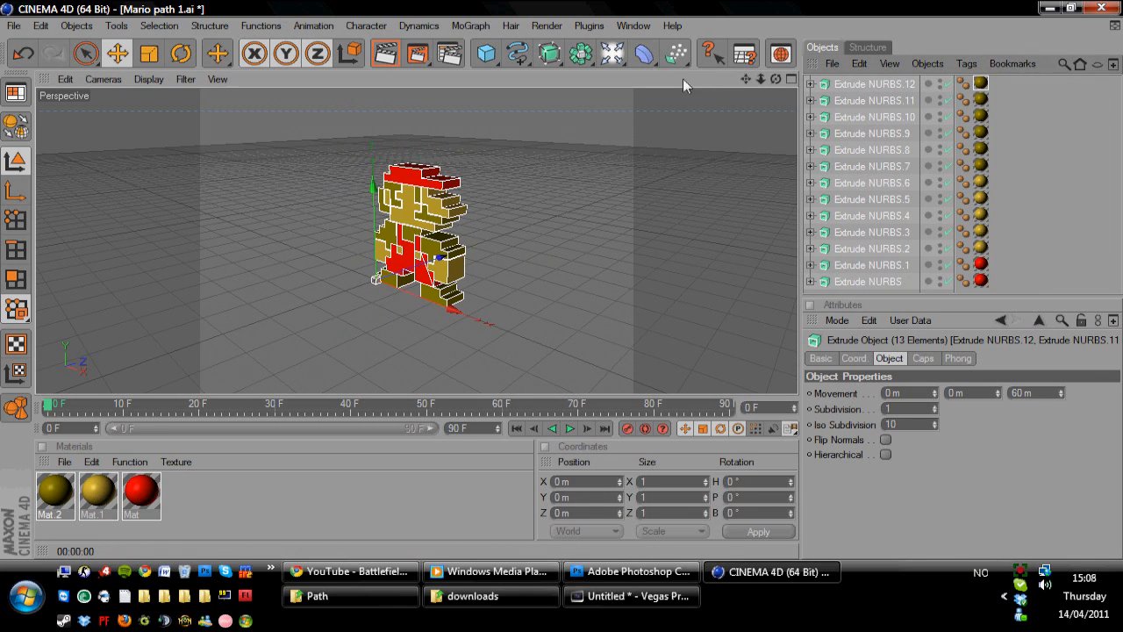
- Add two Light objects and place one to Mario's right and one to his left
click(610, 53)
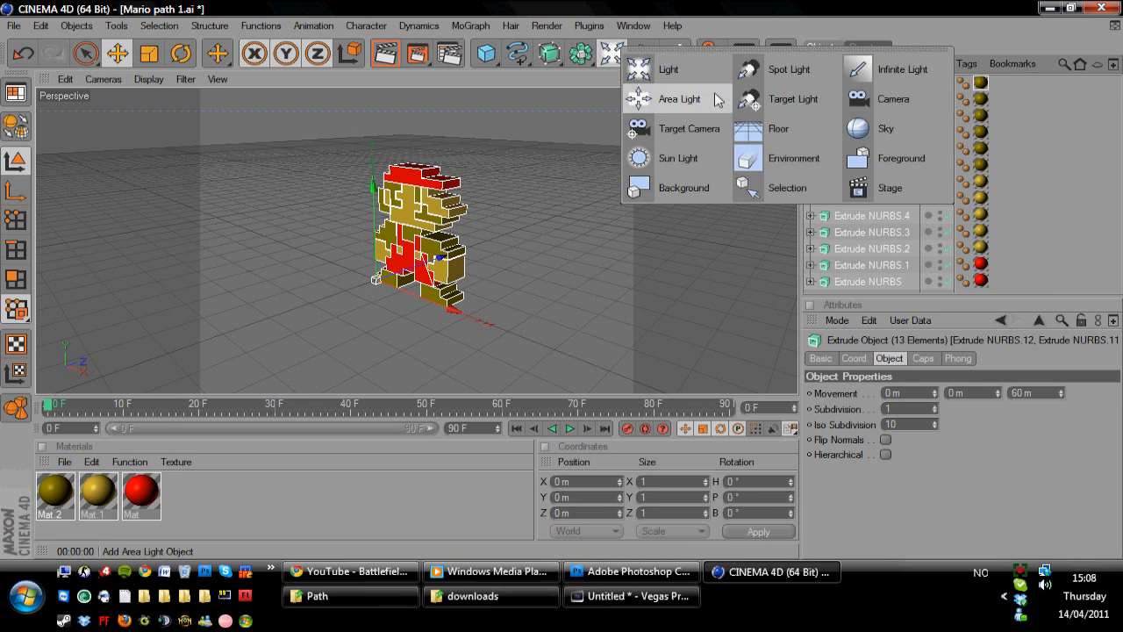
click(669, 70)
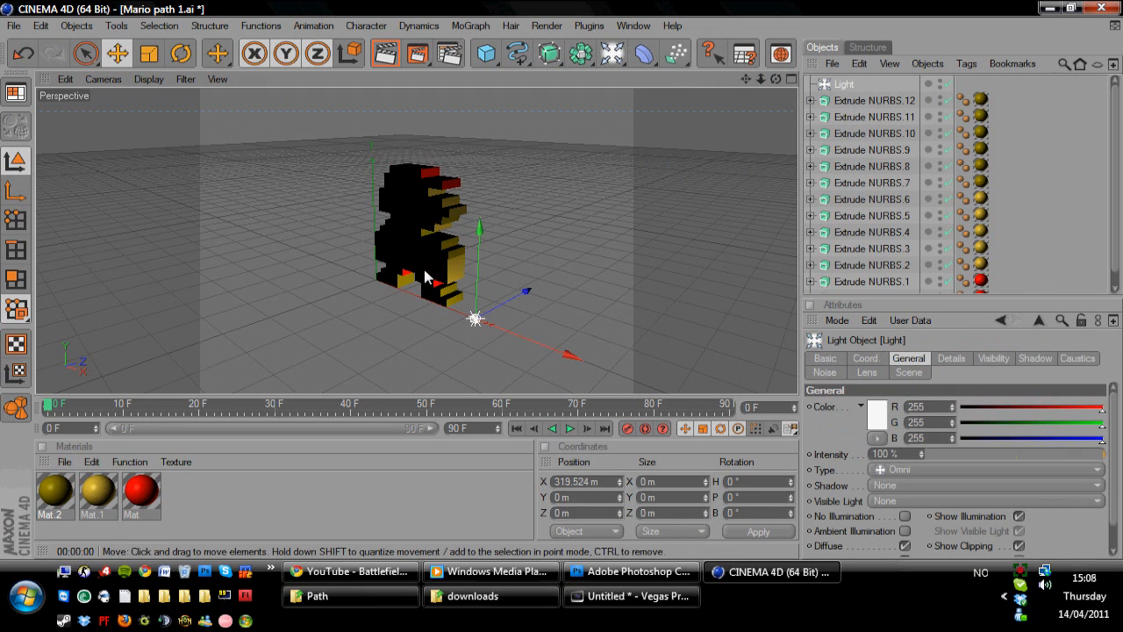
drag(473, 318, 604, 290)
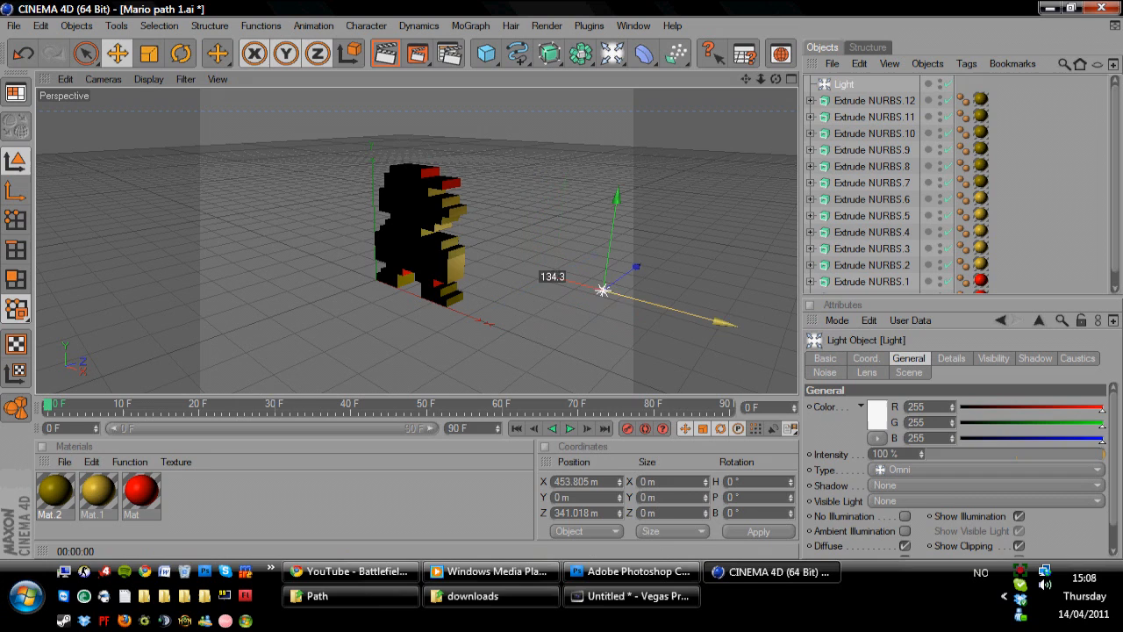
drag(604, 290, 660, 172)
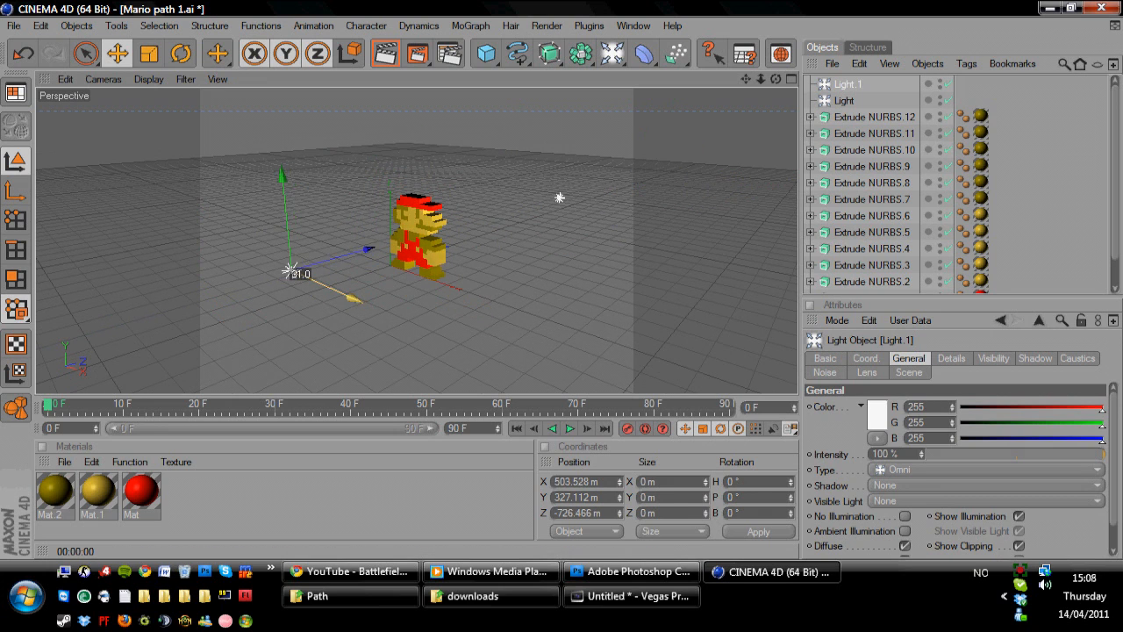
drag(289, 270, 161, 211)
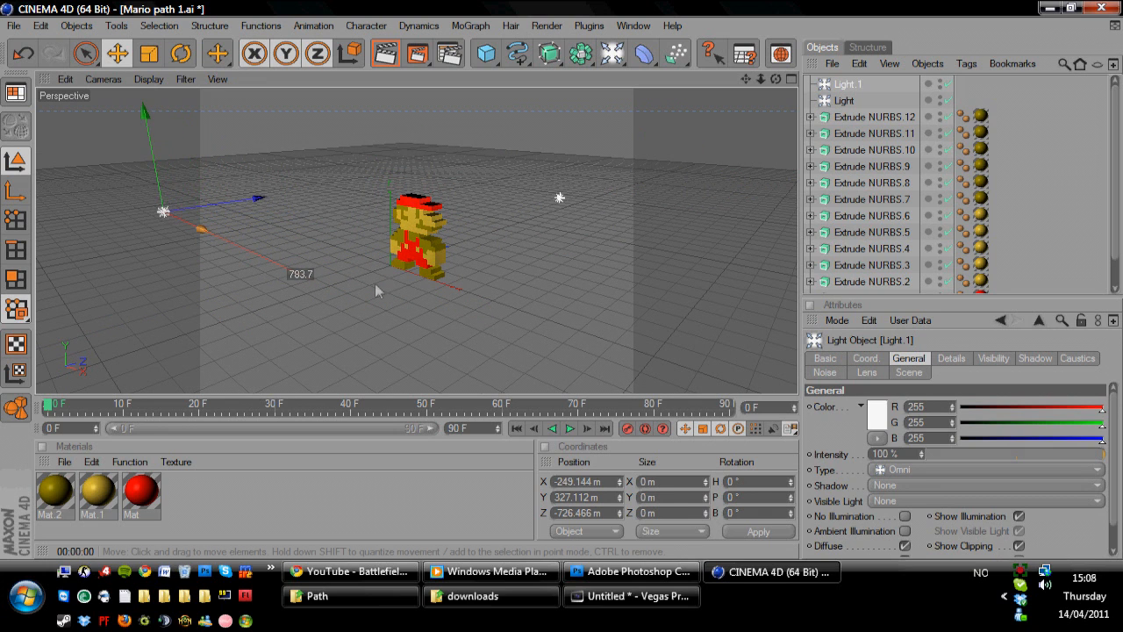